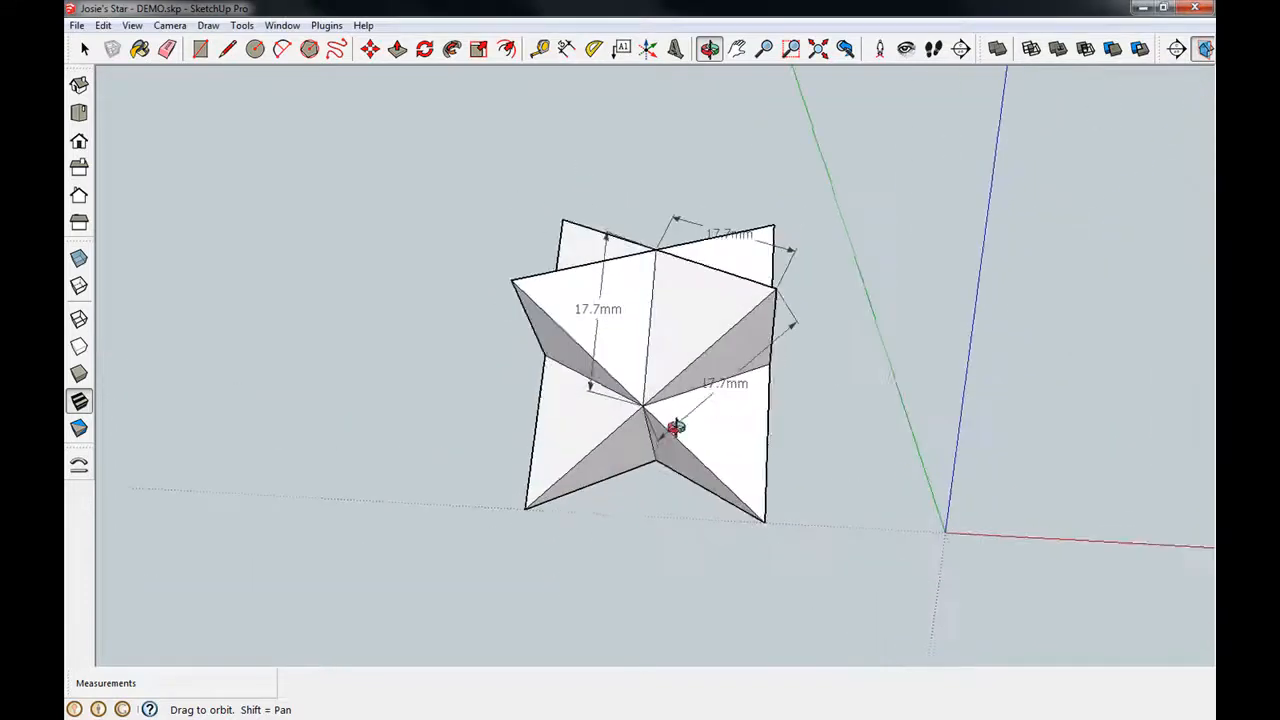
# - Draw a 25,25 rectangle on the ground at the origin beside the star
pyautogui.moveTo(676, 428); pyautogui.dragTo(802, 508)
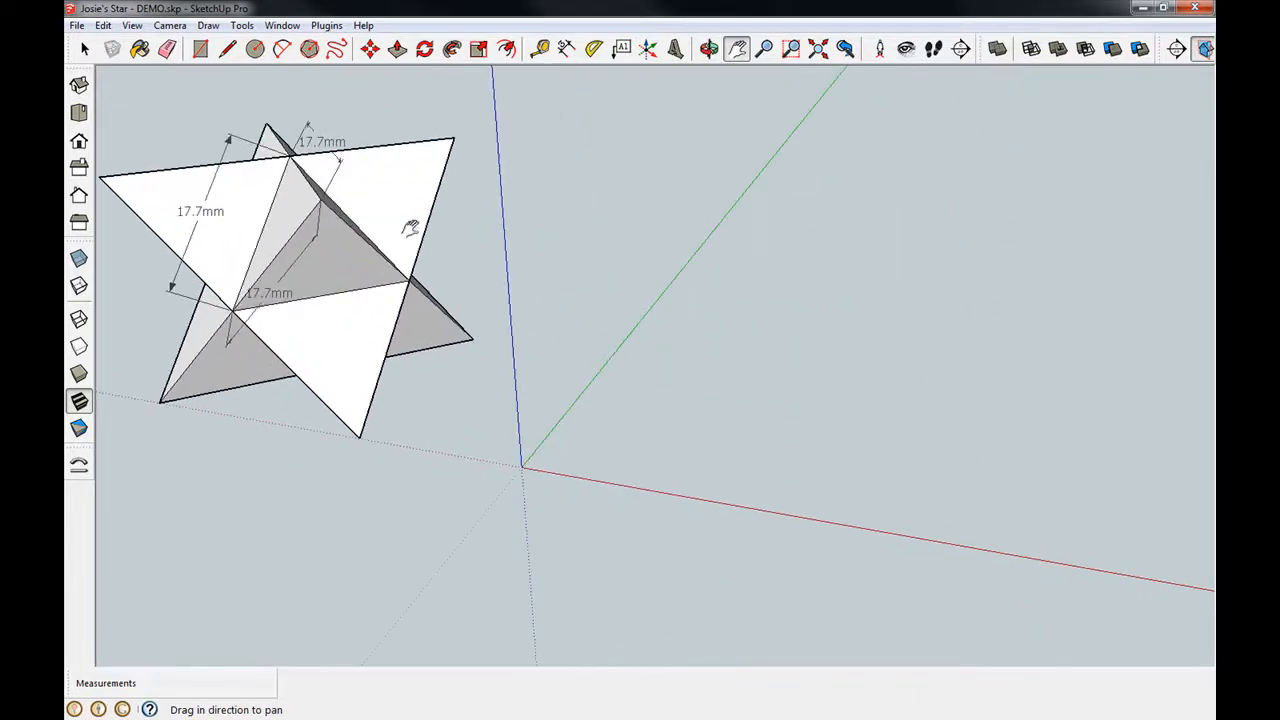
pyautogui.click(200, 48)
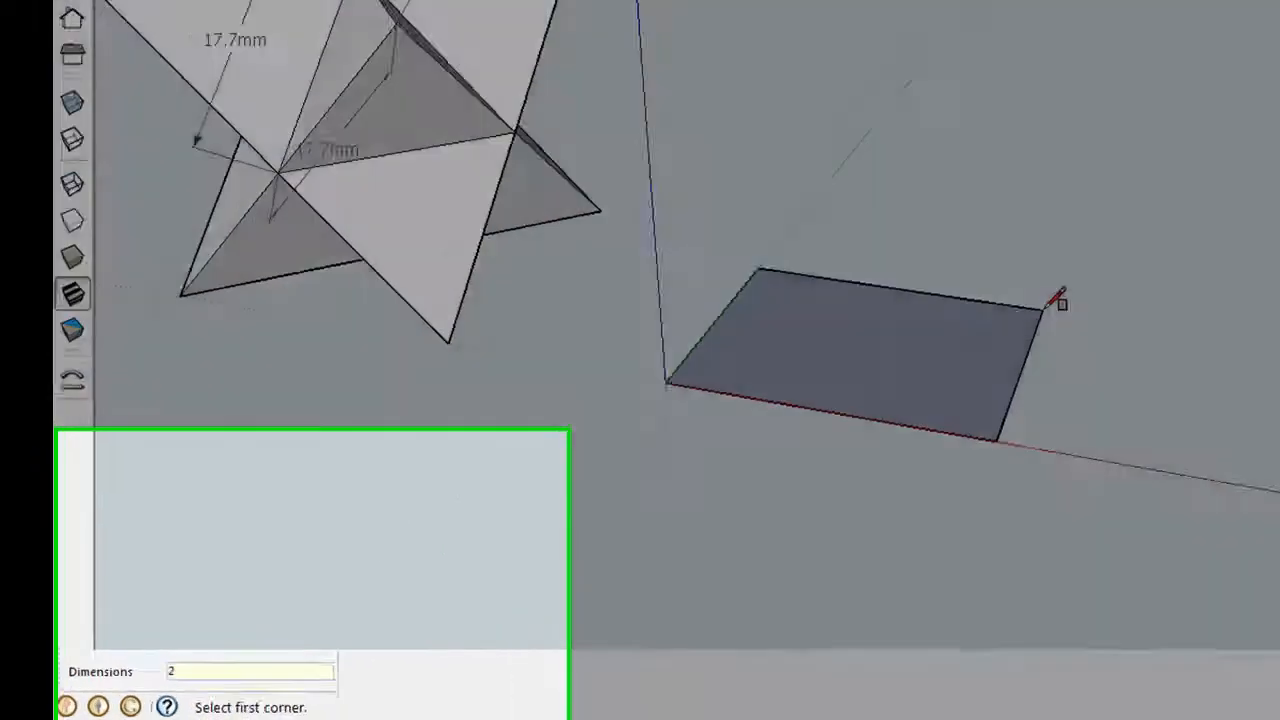
pyautogui.write('25,25')
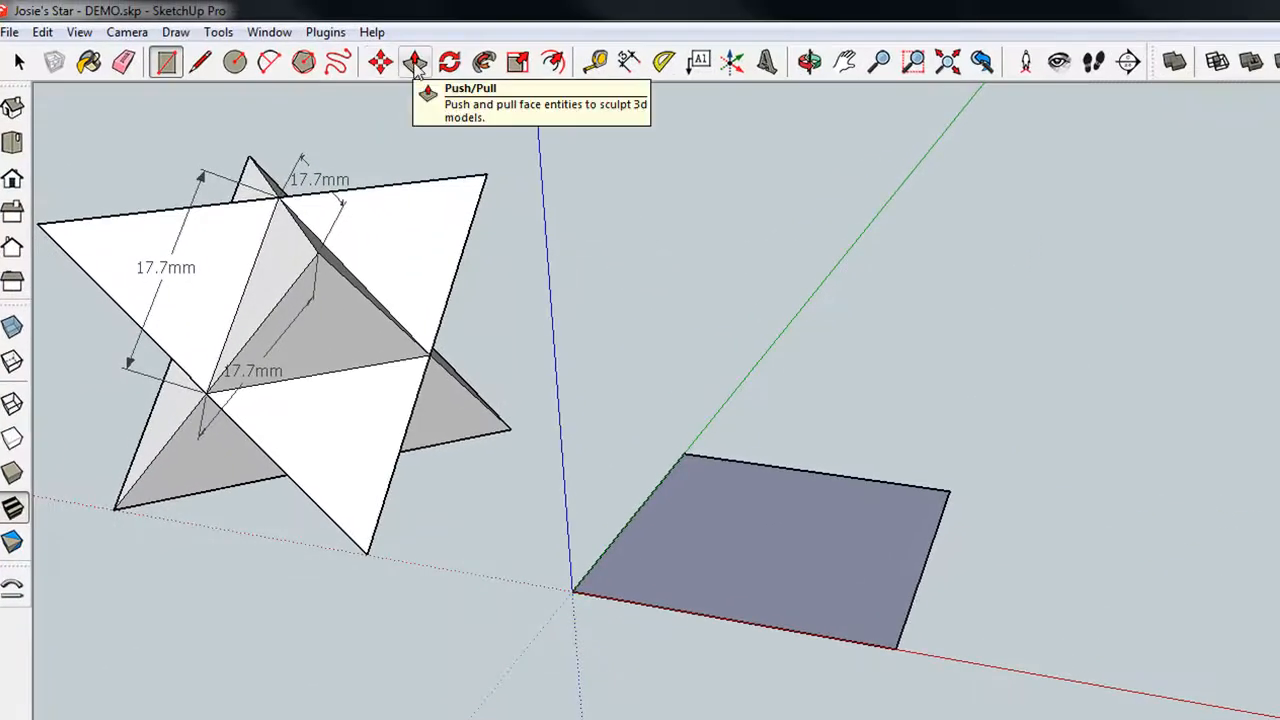
# - Push/Pull the square face upward into a solid cube beside the star
pyautogui.click(414, 62)
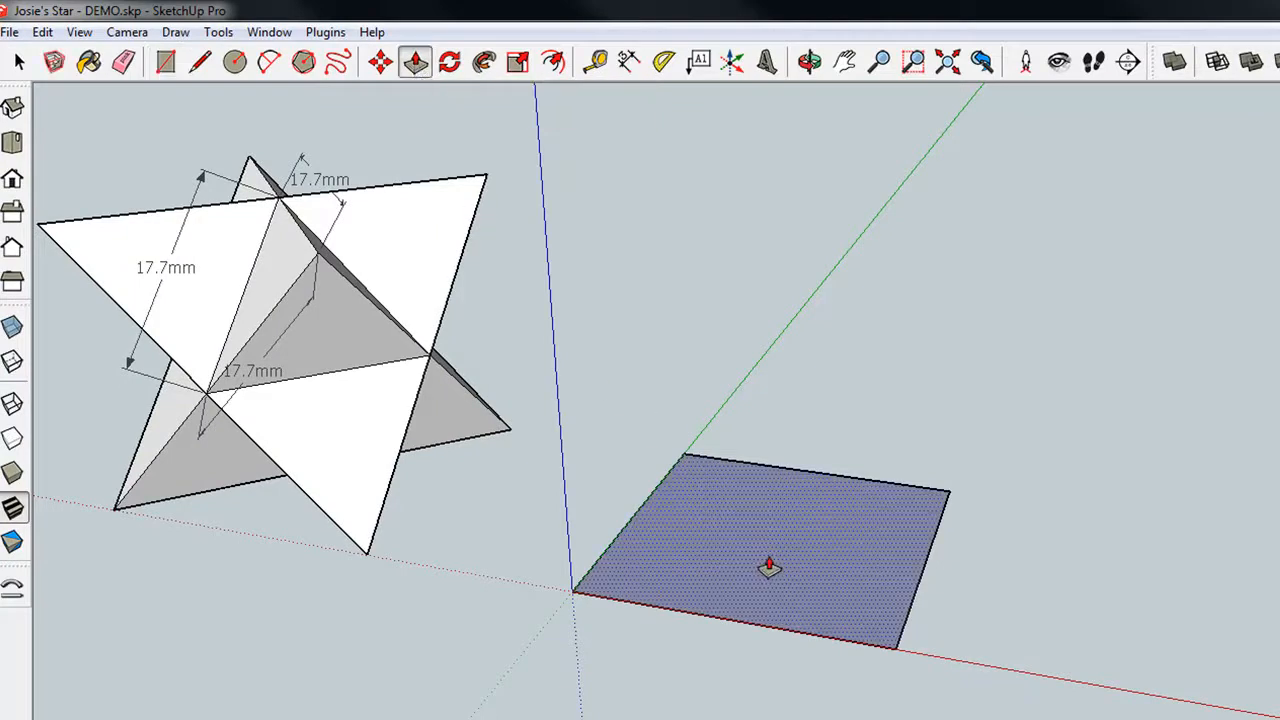
pyautogui.moveTo(770, 564); pyautogui.dragTo(760, 360)
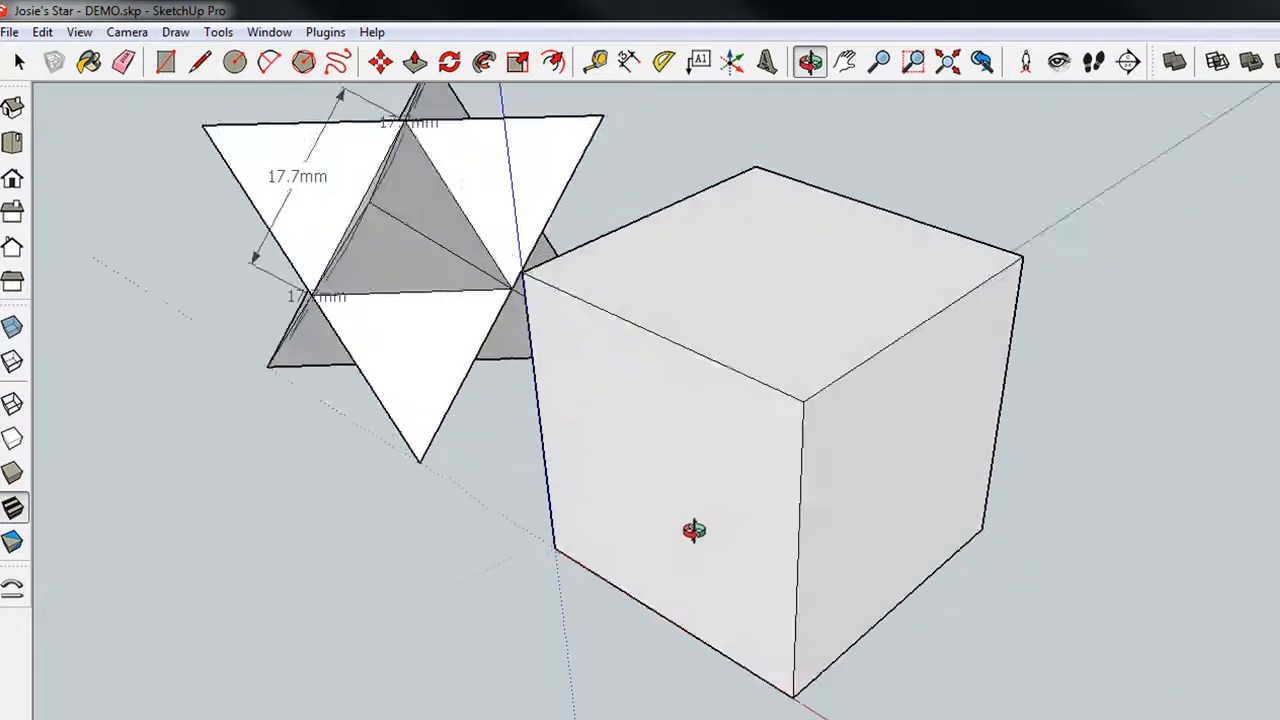
pyautogui.moveTo(692, 530); pyautogui.dragTo(372, 180)
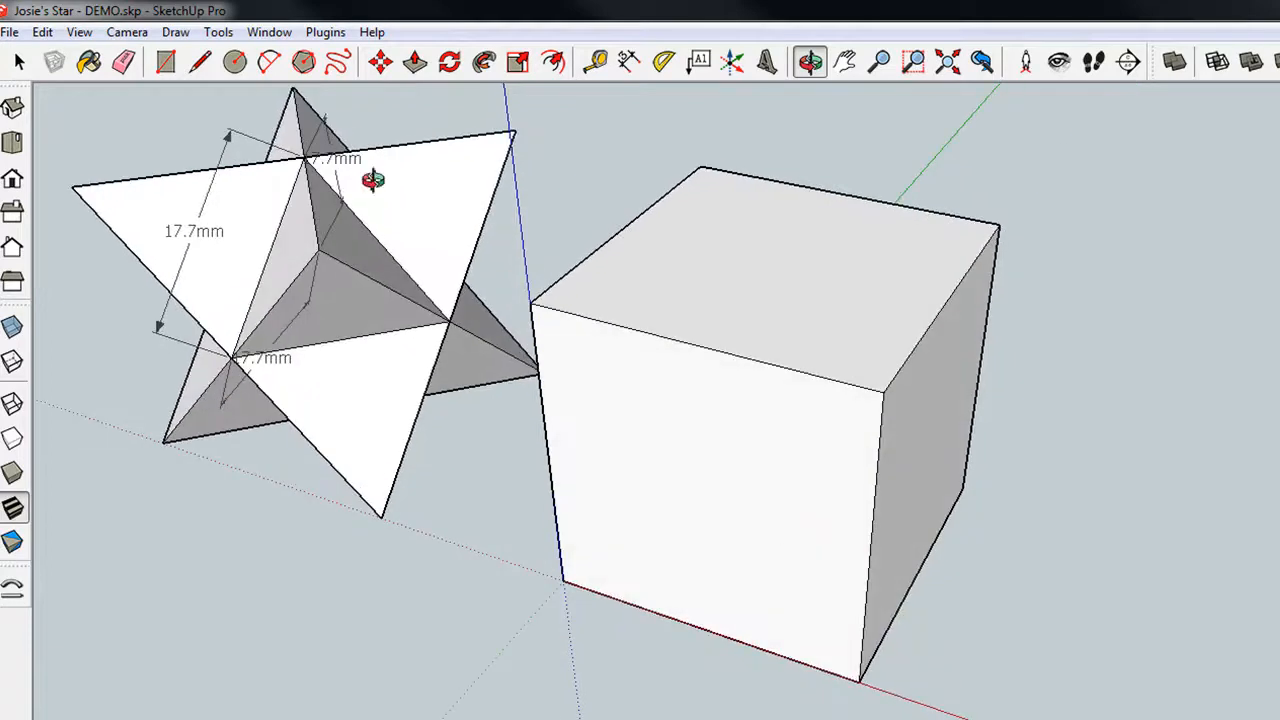
# - Draw corner-to-corner diagonal lines across the cube's visible faces
pyautogui.click(200, 62)
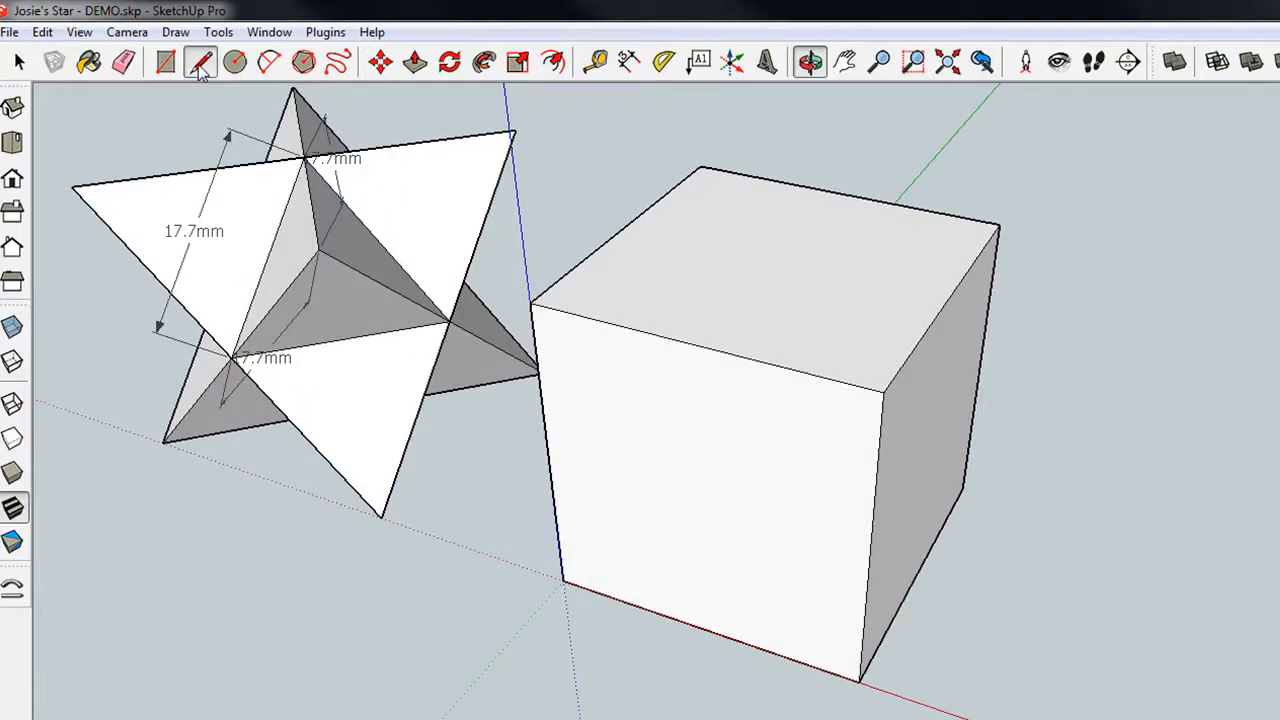
pyautogui.click(200, 62)
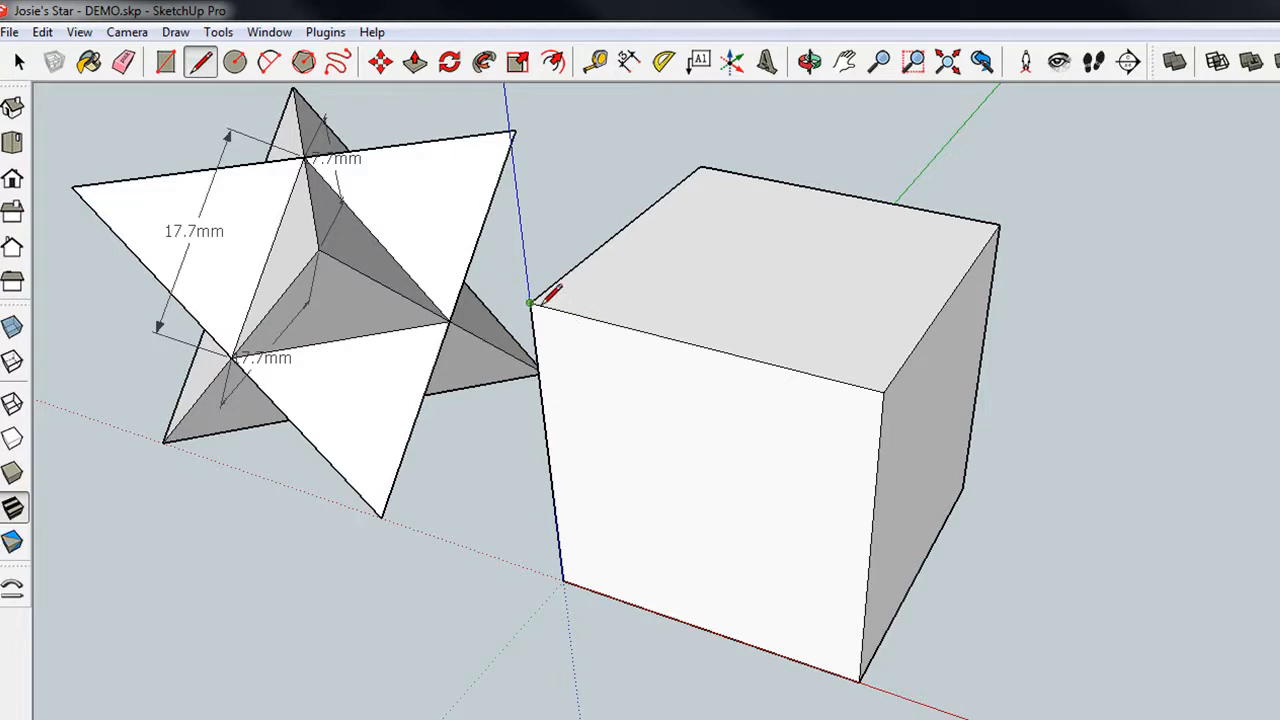
pyautogui.moveTo(530, 304); pyautogui.dragTo(858, 680)
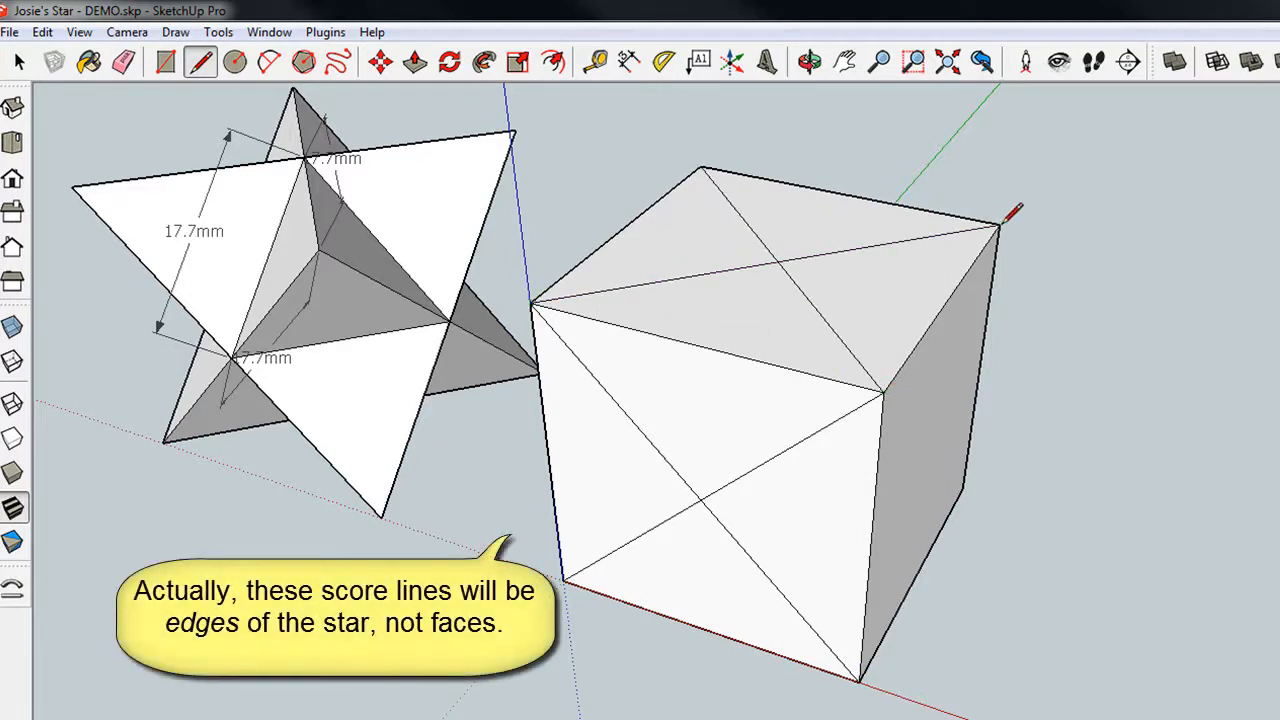
pyautogui.moveTo(998, 228); pyautogui.dragTo(864, 680)
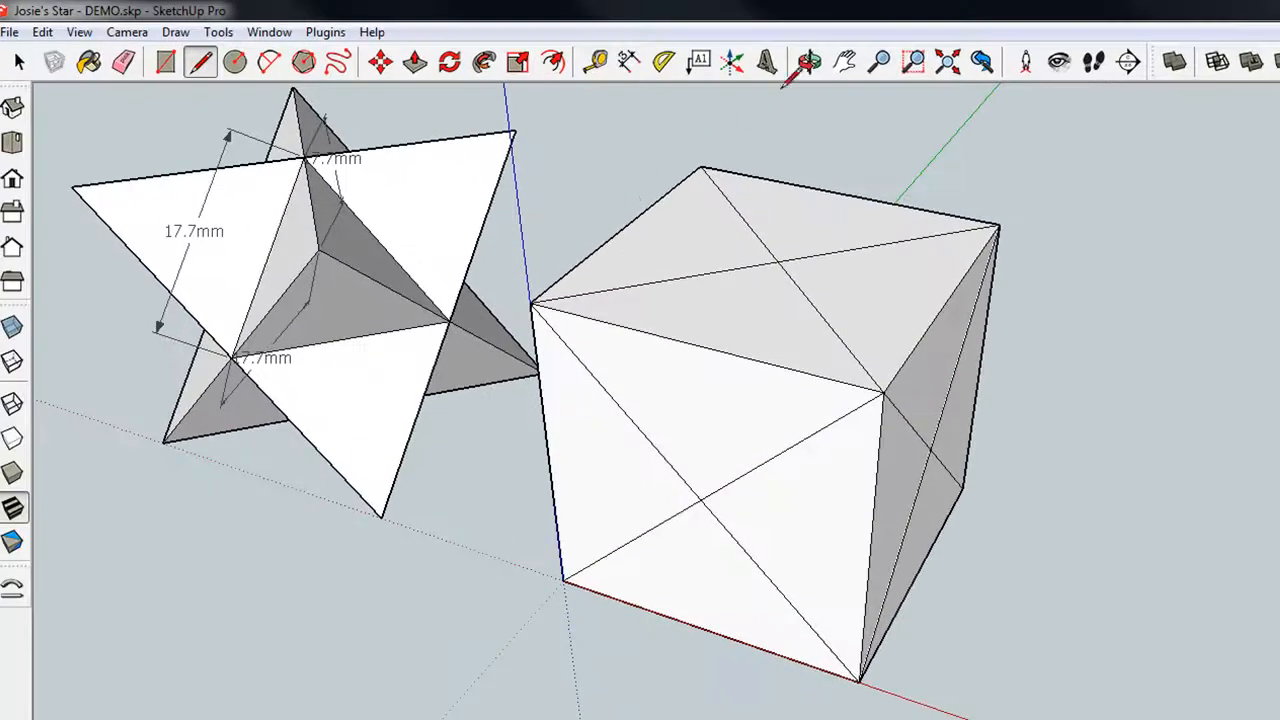
# - Orbit to the cube's far side and score diagonals on the remaining faces
pyautogui.click(810, 62)
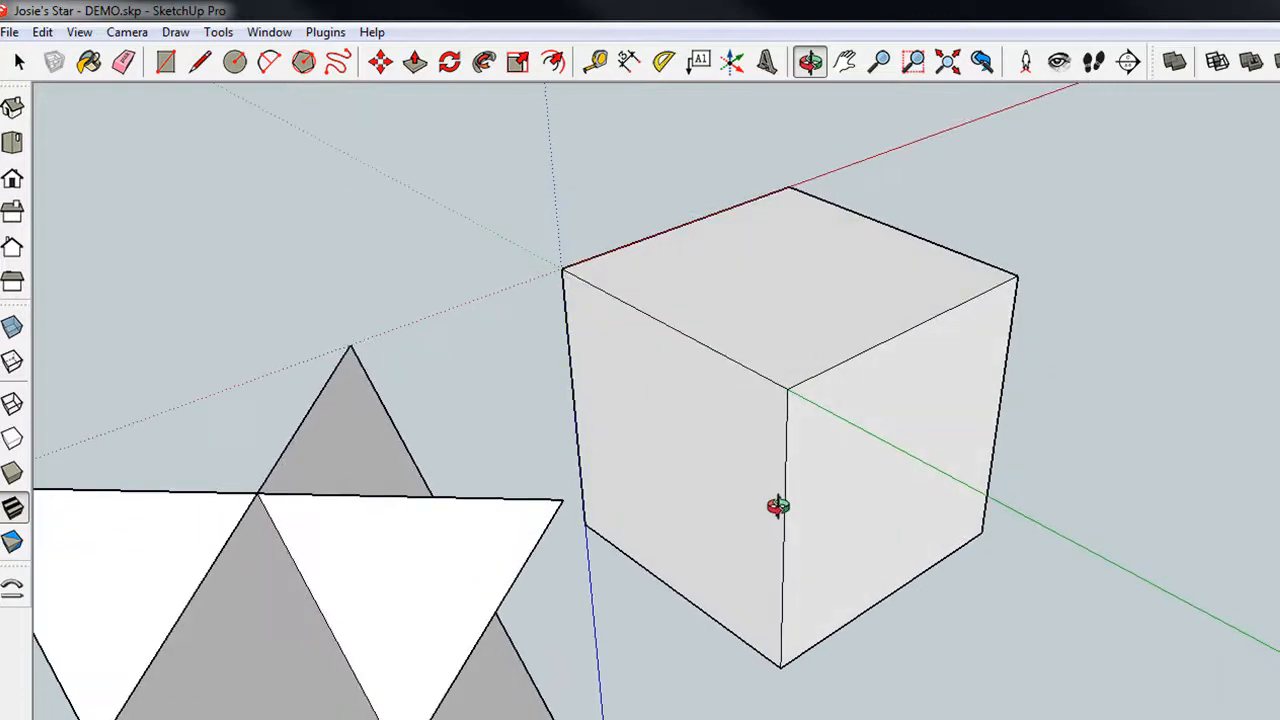
pyautogui.click(200, 62)
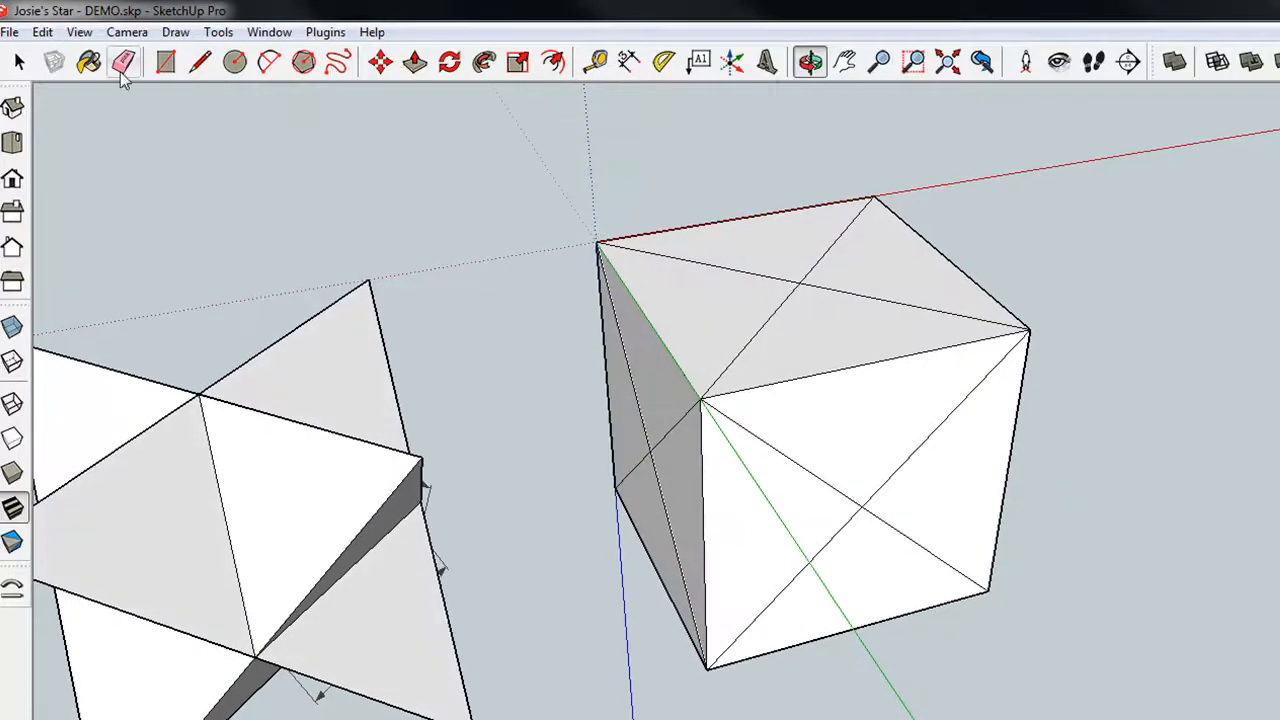
# - Erase the cube's original edges and corner wedges, leaving the diagonal star solid
pyautogui.click(124, 62)
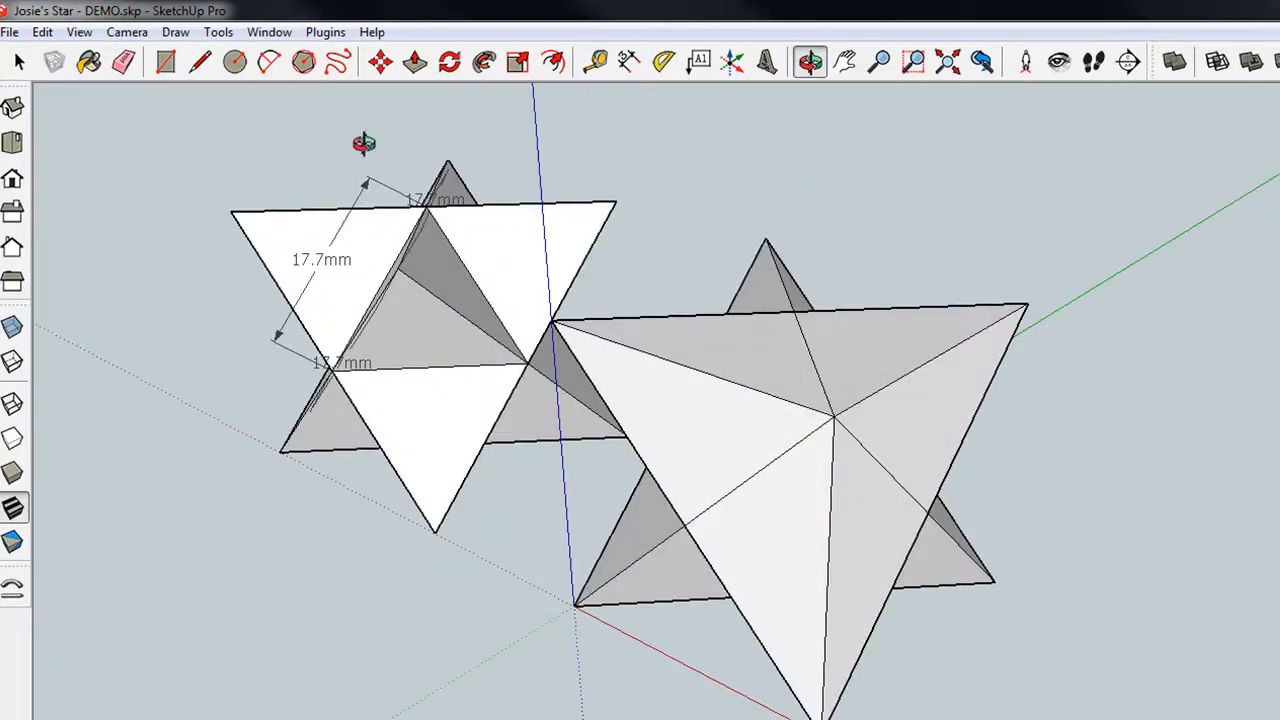
pyautogui.click(124, 62)
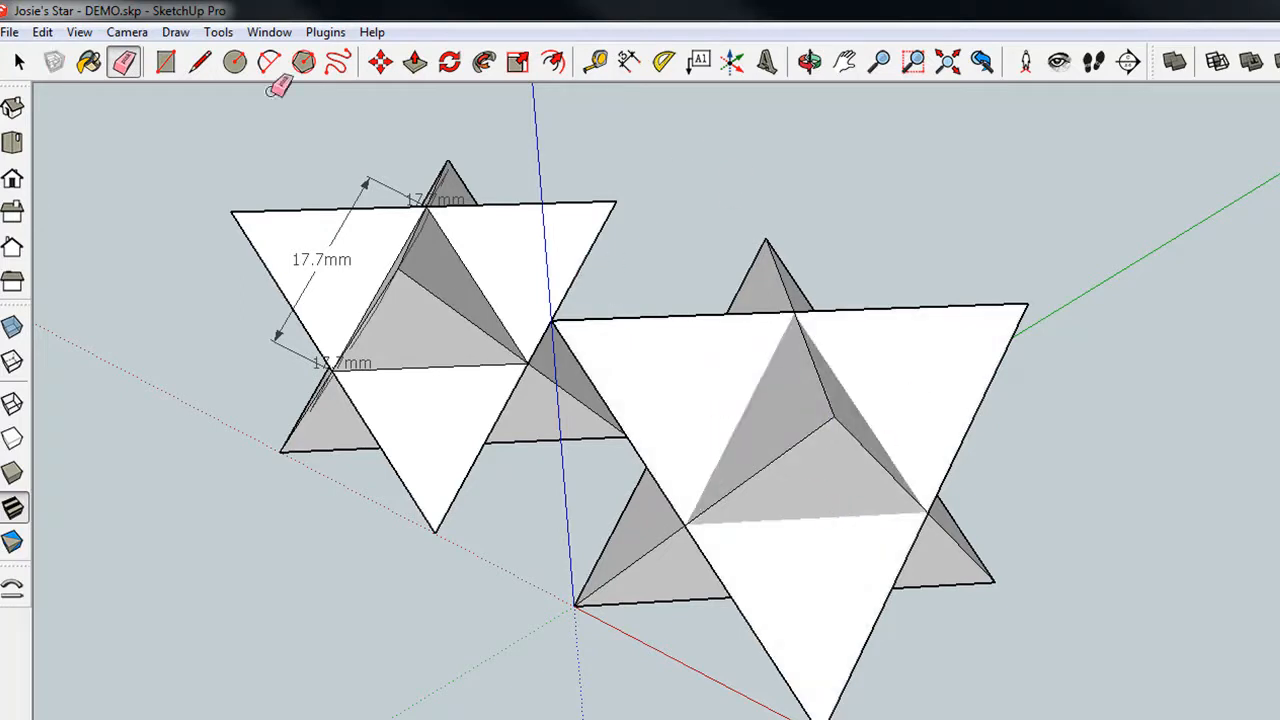
pyautogui.click(808, 62)
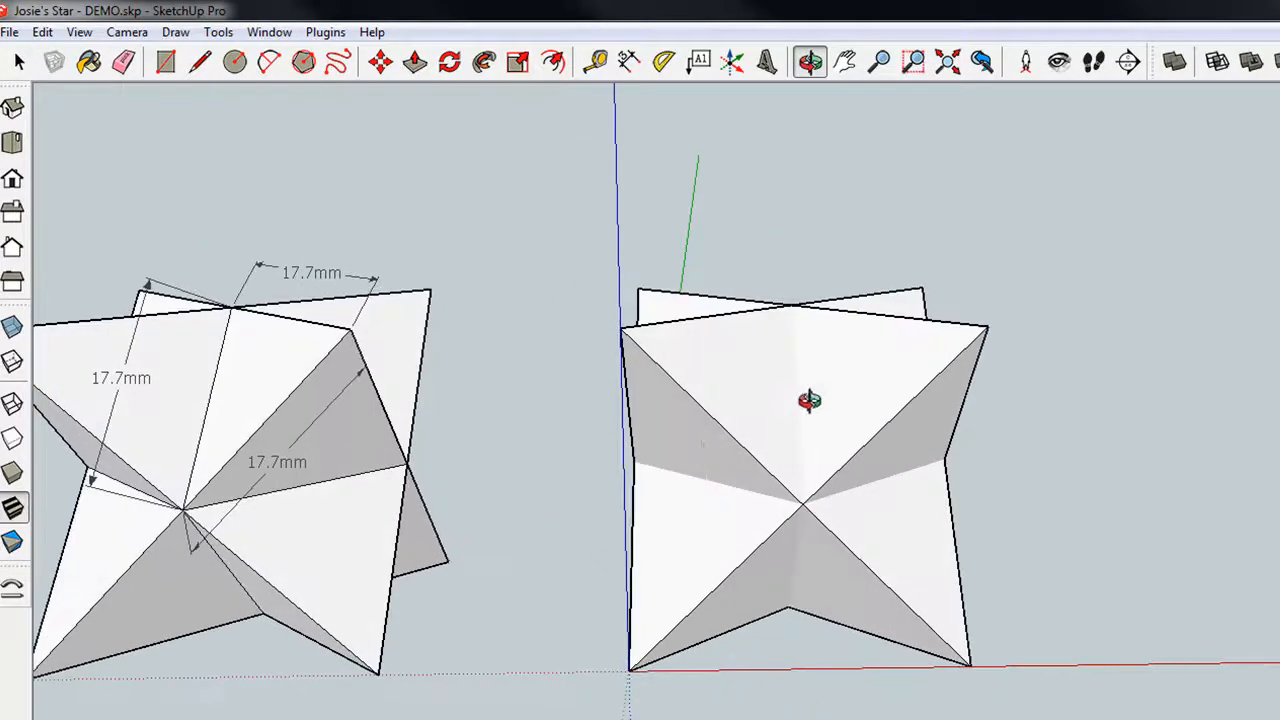
# - Orbit to a front view showing both stars
pyautogui.moveTo(810, 400); pyautogui.dragTo(776, 588)
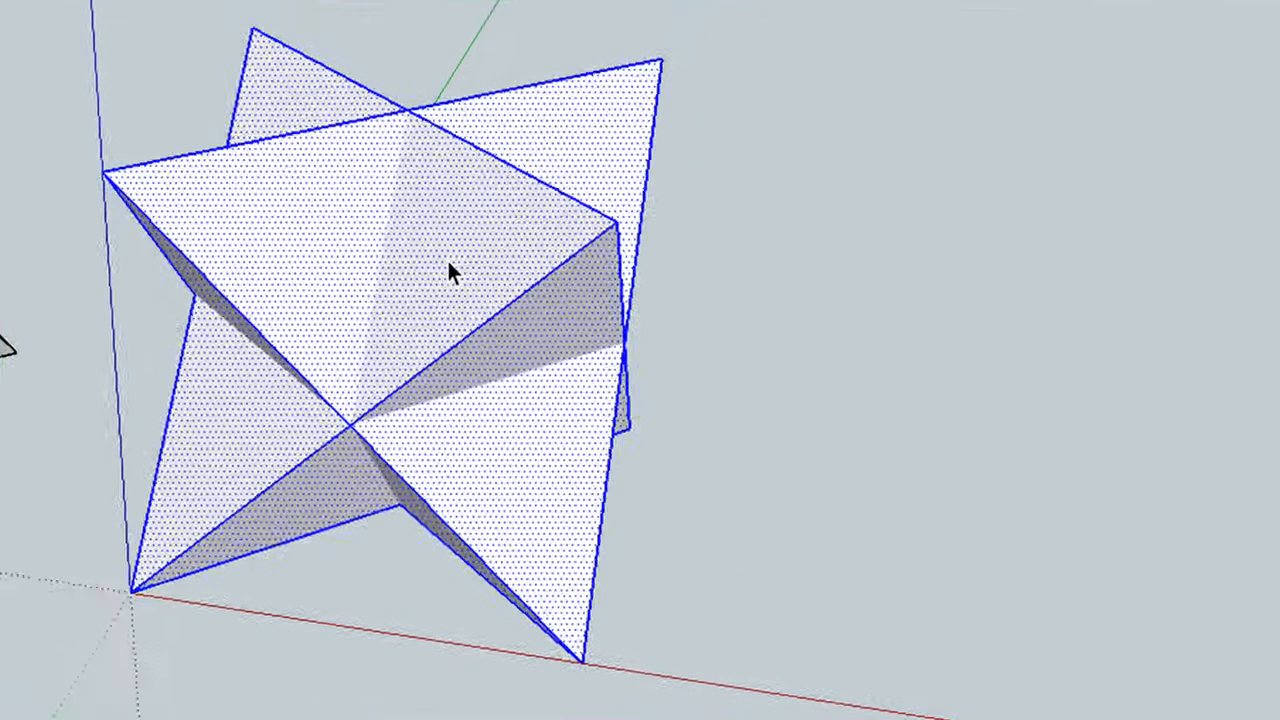
# - Apply Intersect Faces > With Model to the selected star
pyautogui.rightClick(450, 276)
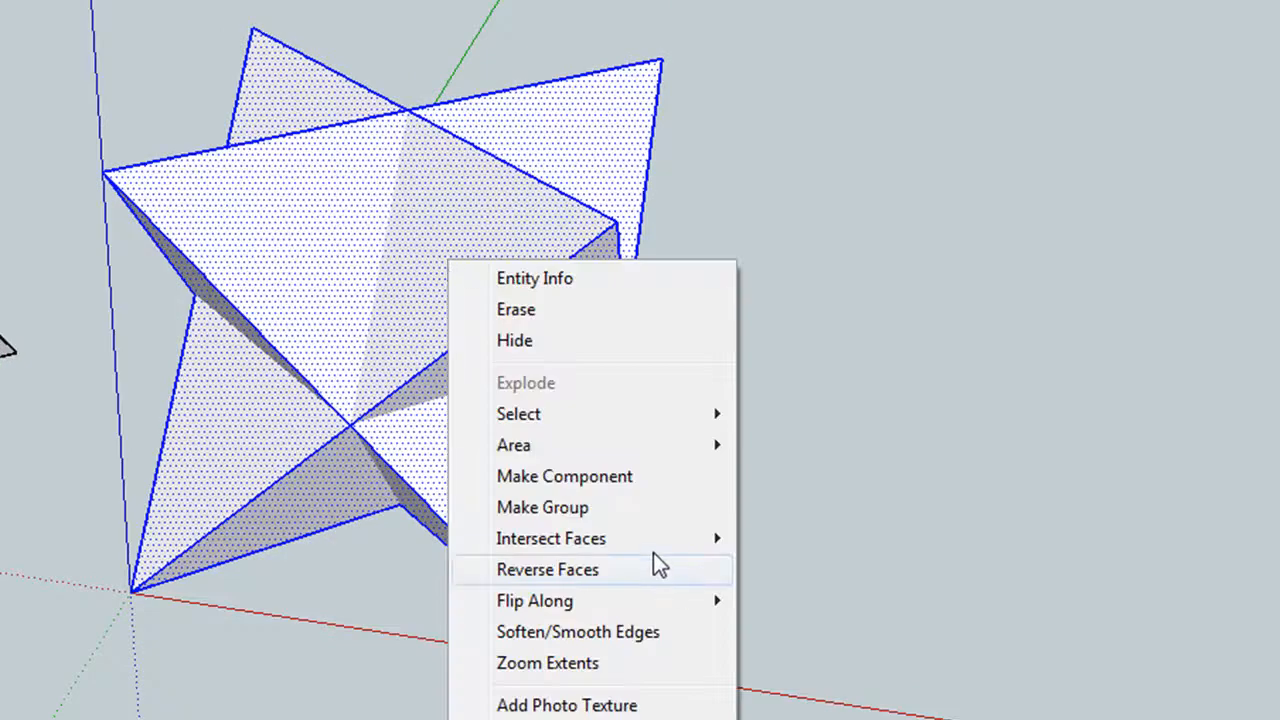
pyautogui.moveTo(552, 538)
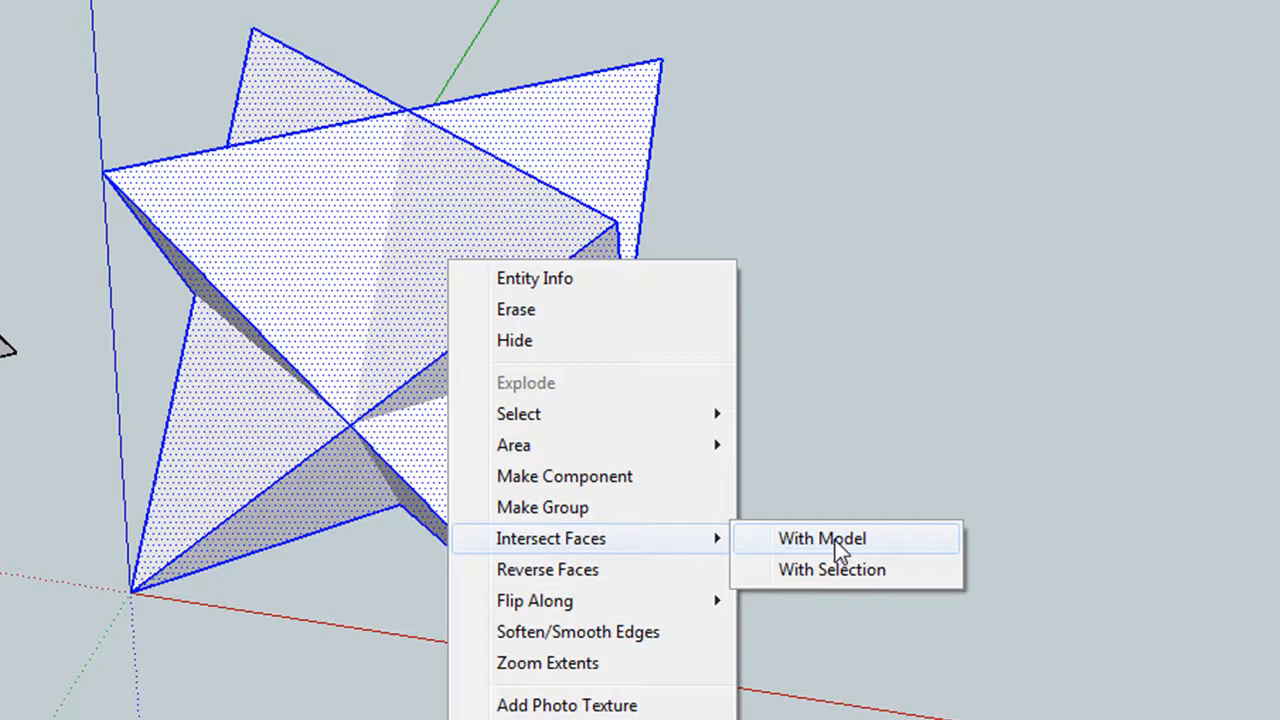
pyautogui.click(820, 538)
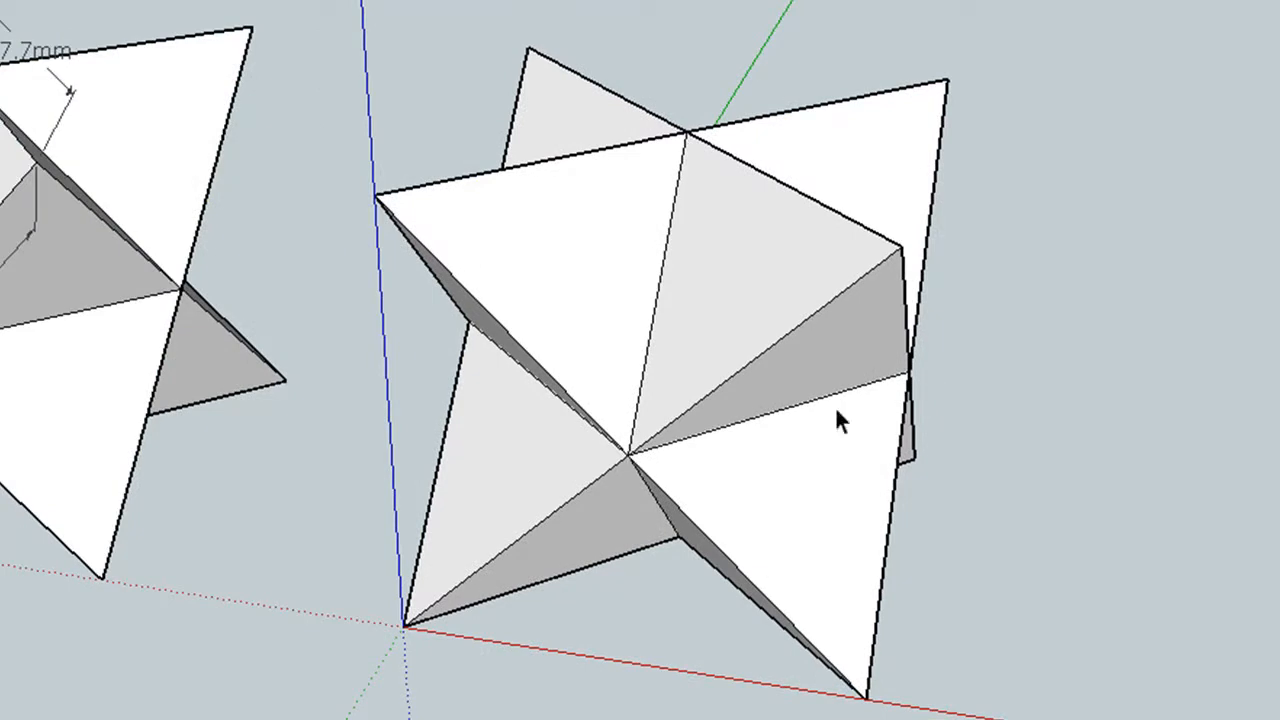
pyautogui.moveTo(668, 332)
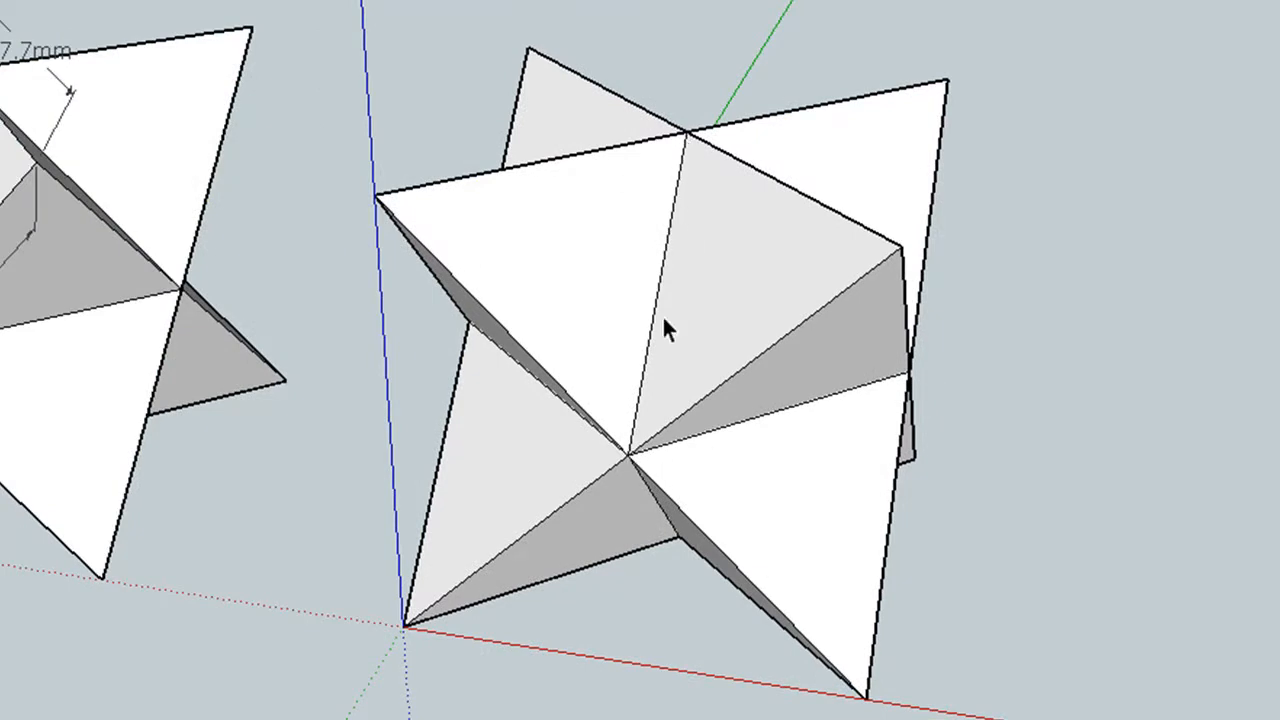
pyautogui.moveTo(418, 330)
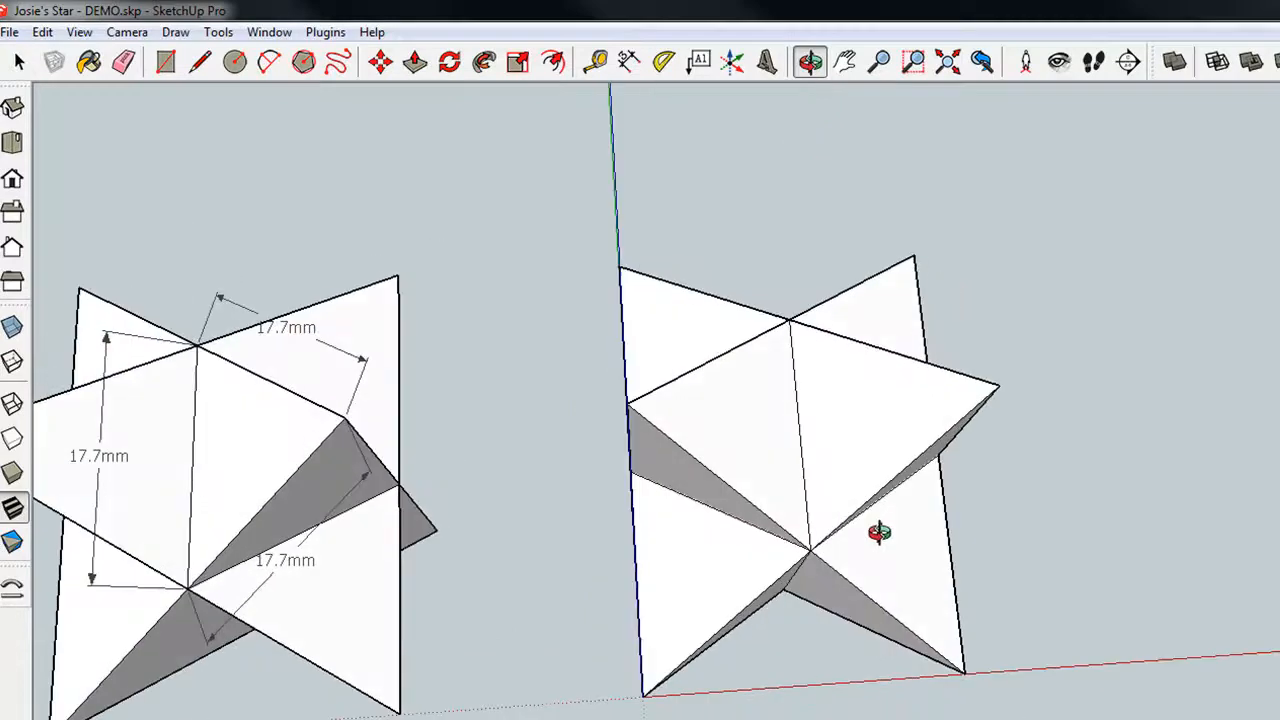
pyautogui.moveTo(880, 532); pyautogui.dragTo(764, 504)
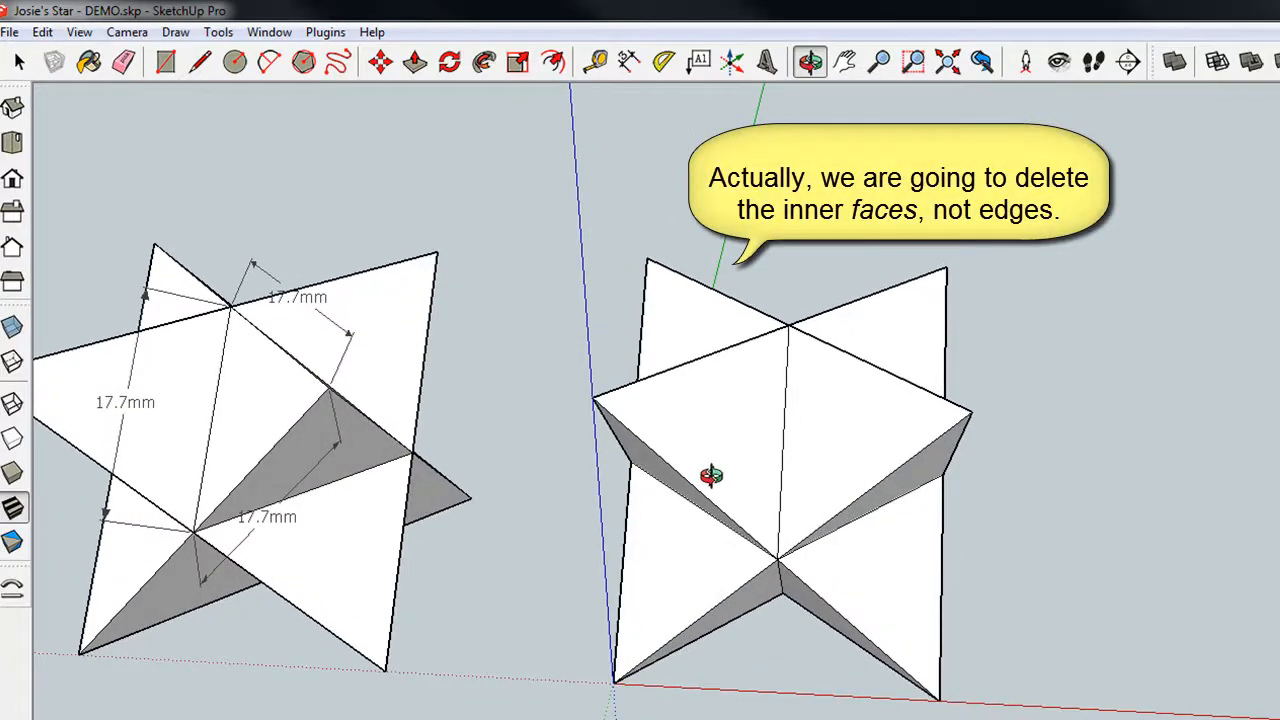
pyautogui.moveTo(870, 336)
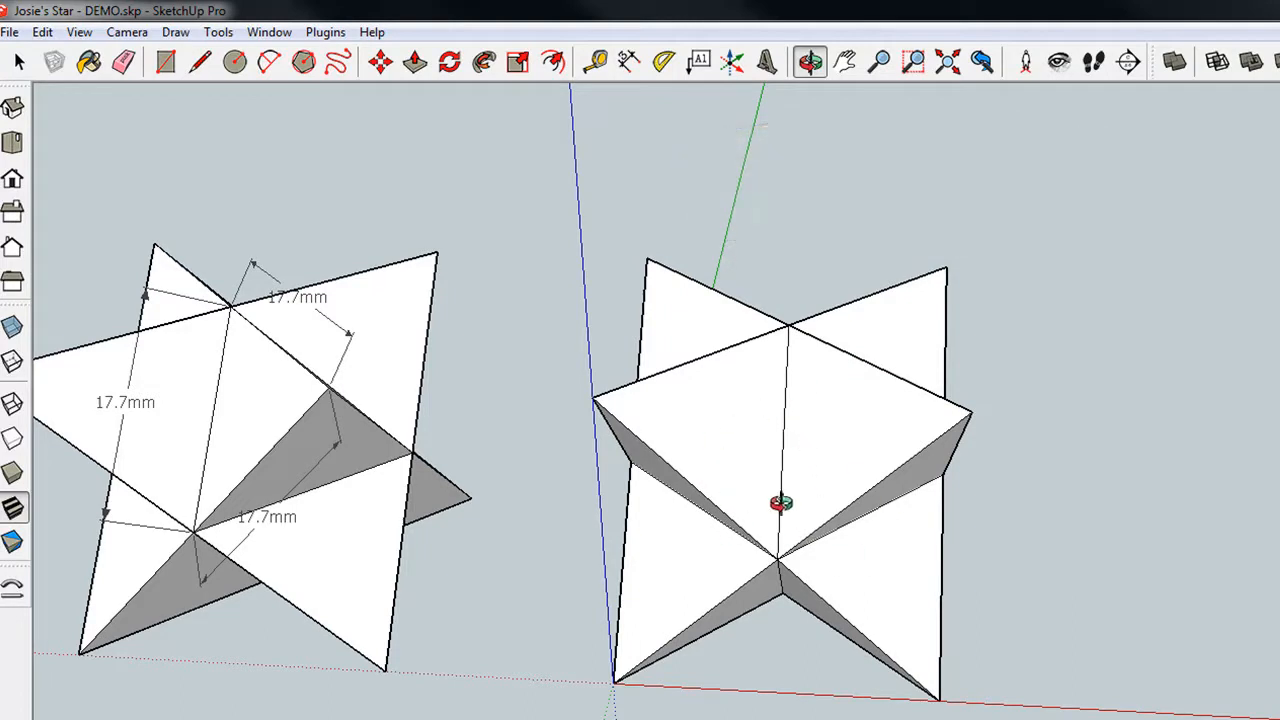
pyautogui.moveTo(802, 414)
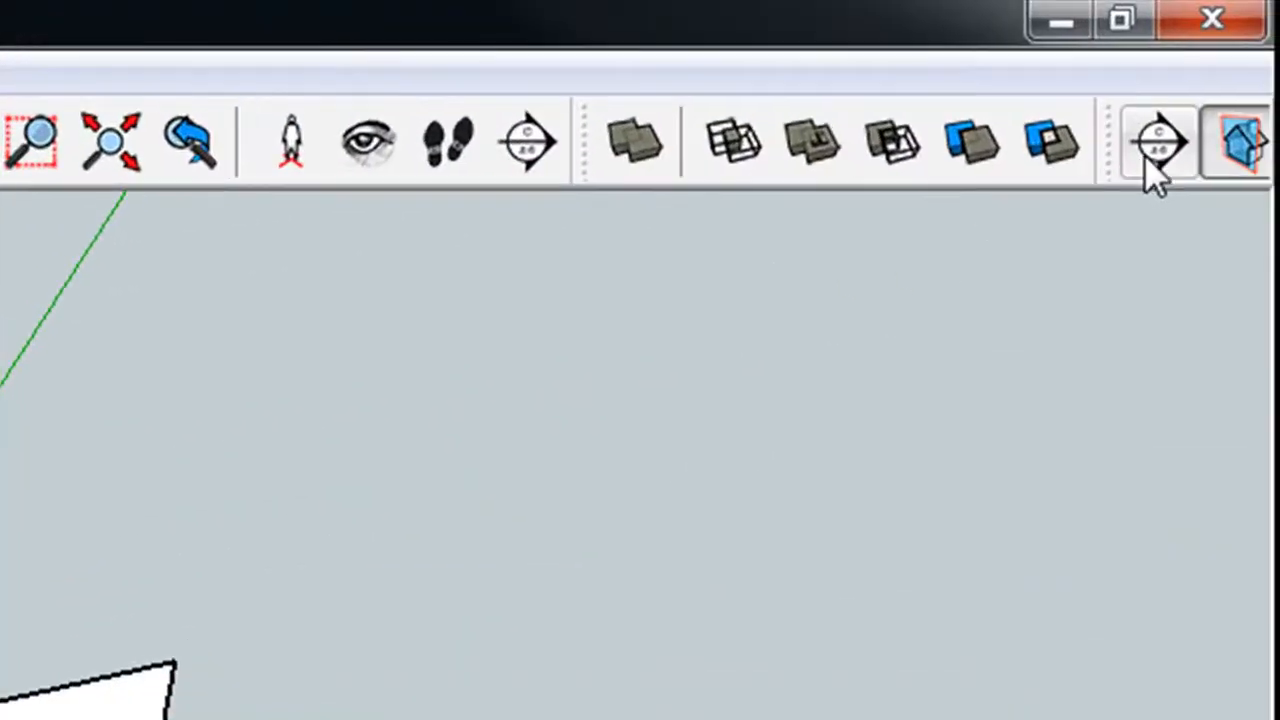
pyautogui.moveTo(1156, 144)
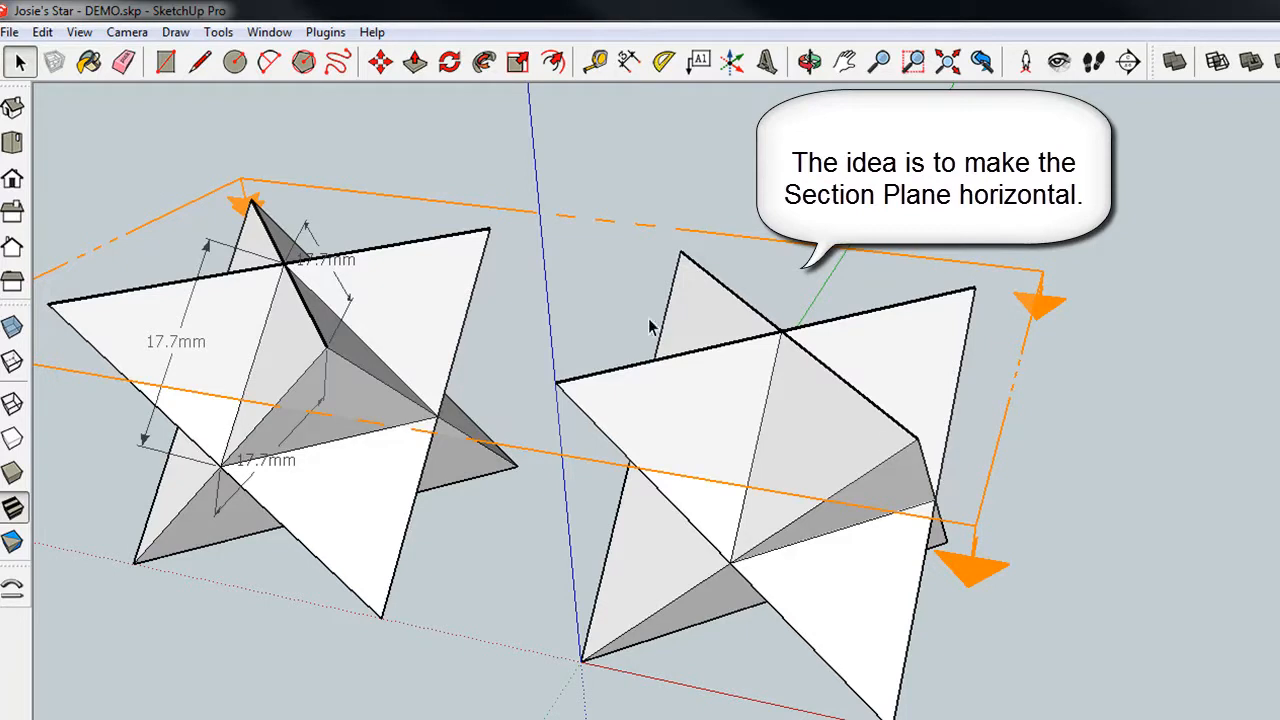
pyautogui.moveTo(1228, 650)
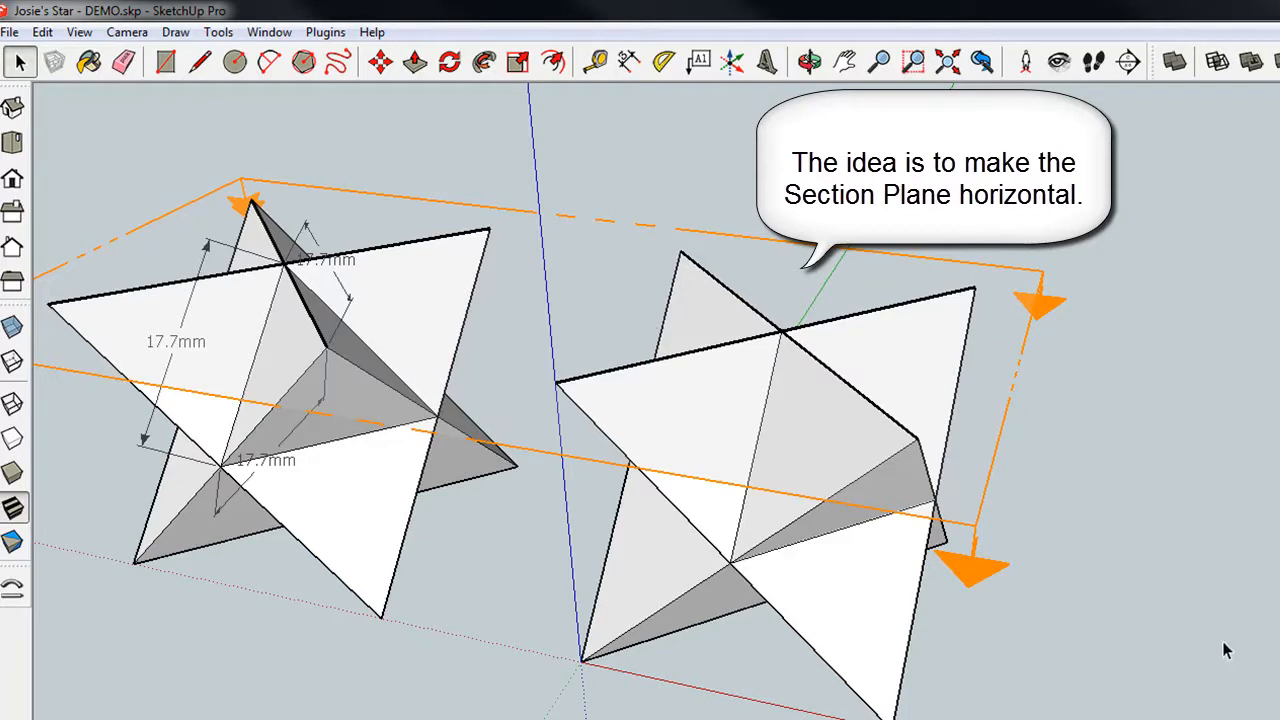
pyautogui.moveTo(1092, 600)
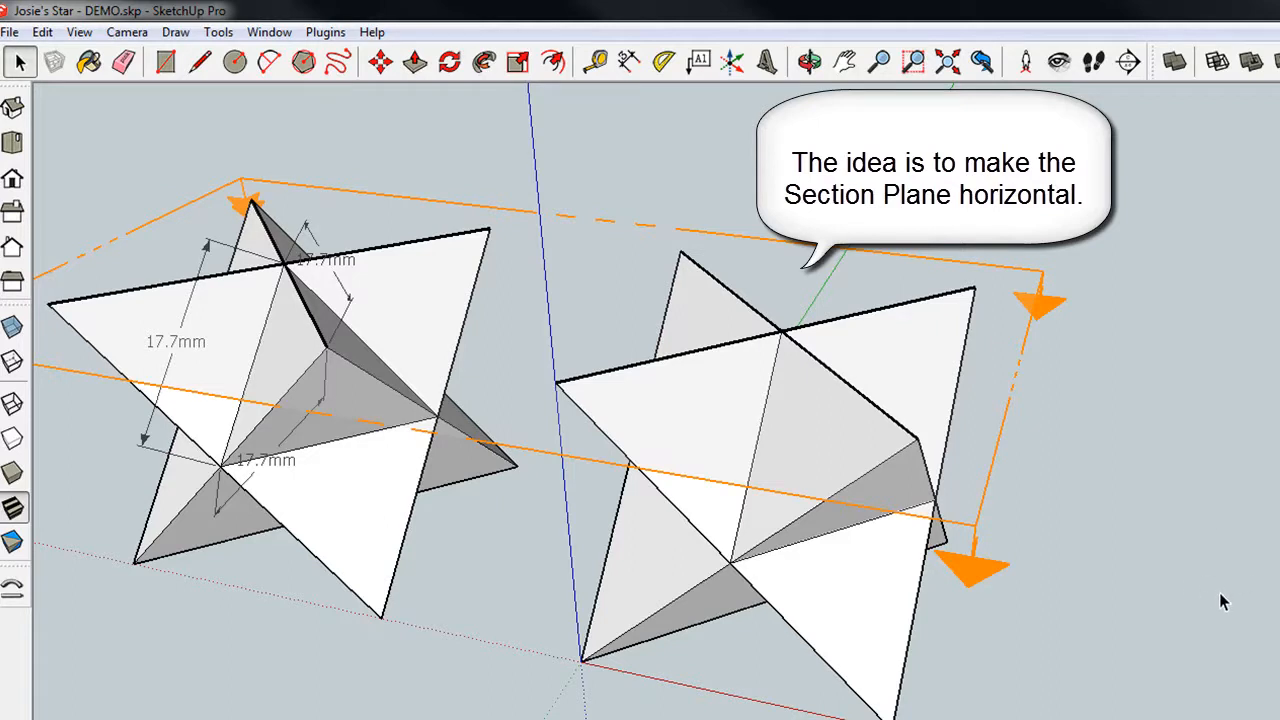
pyautogui.moveTo(990, 476)
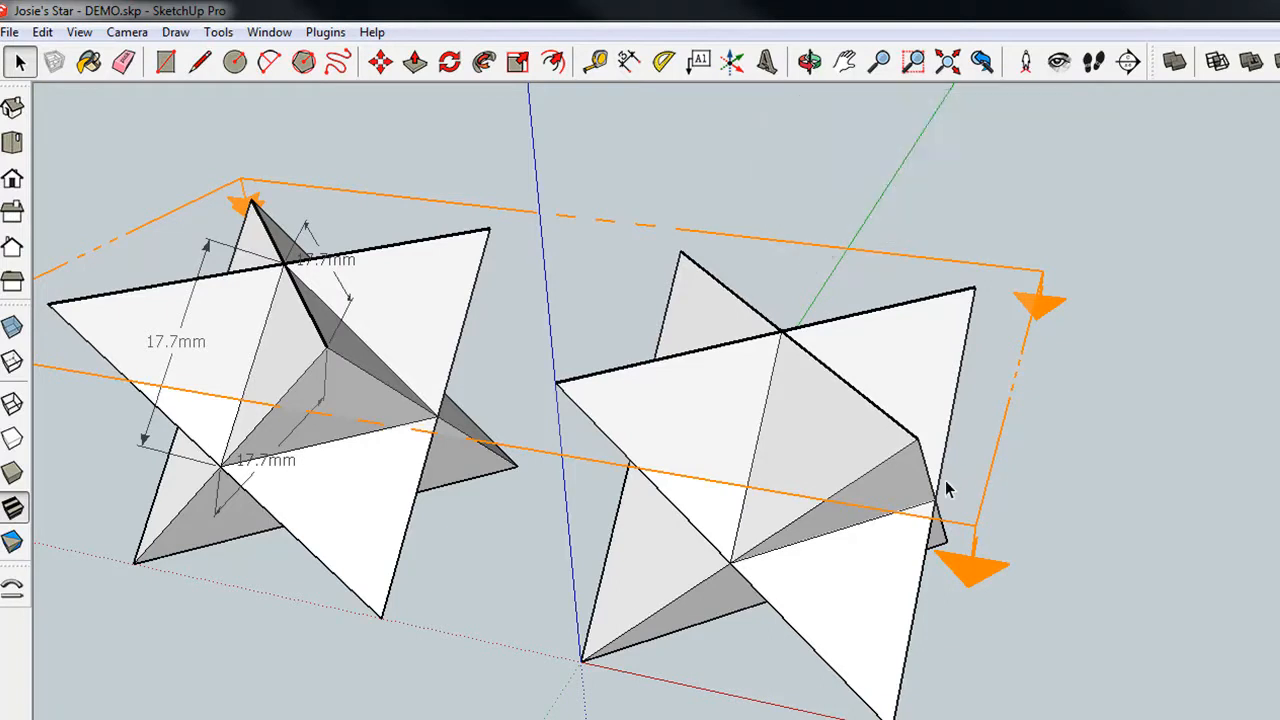
pyautogui.moveTo(996, 400)
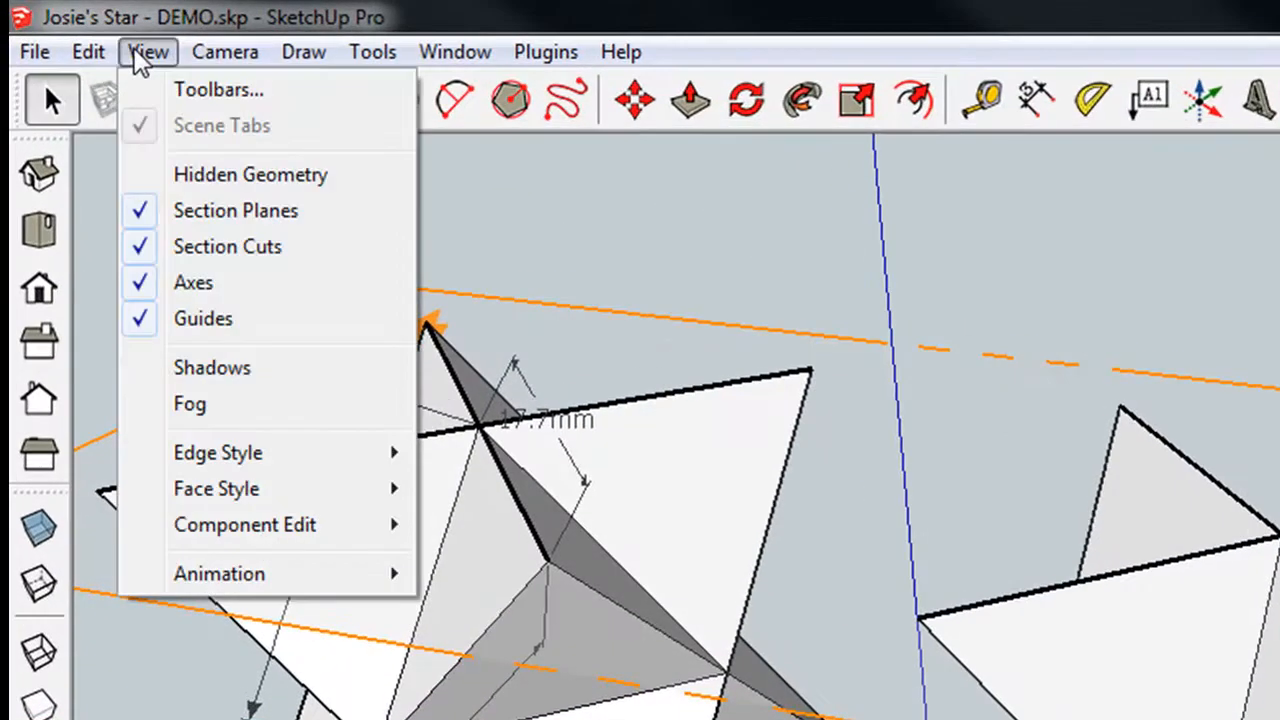
pyautogui.click(220, 88)
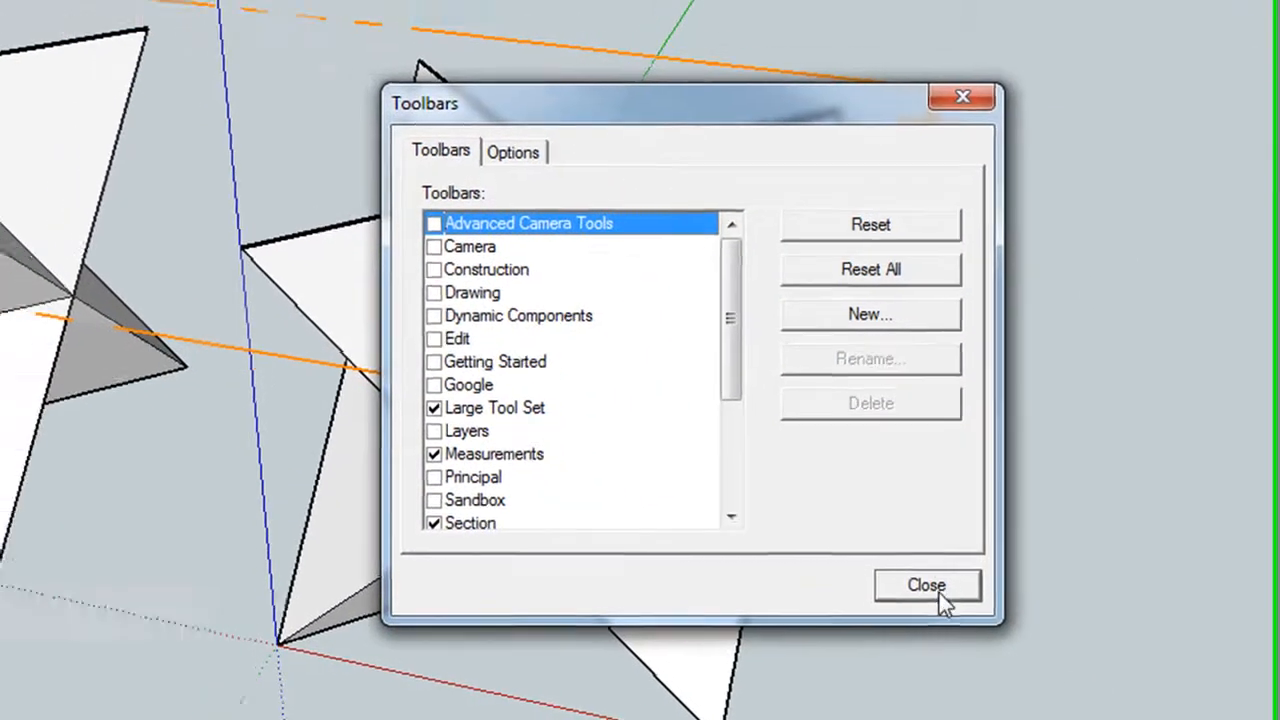
pyautogui.click(924, 584)
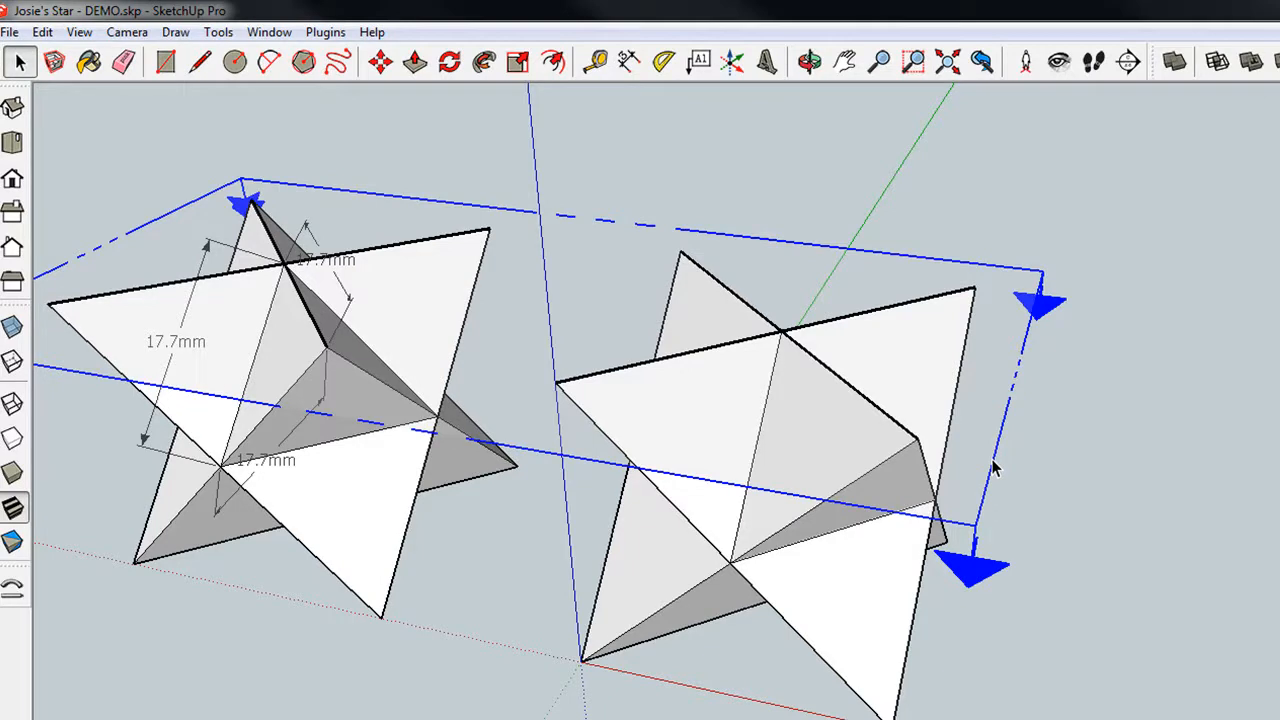
pyautogui.moveTo(380, 62)
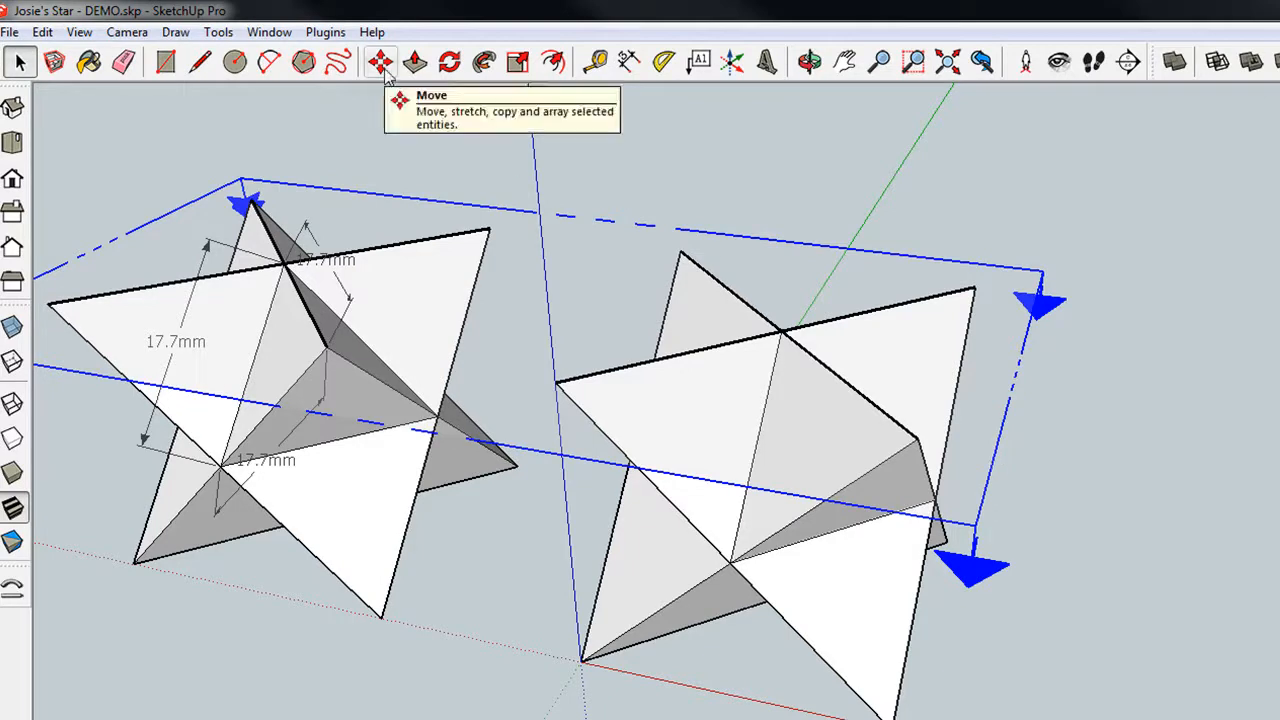
# - Move the section plane down to mid-height so it slices through both stars
pyautogui.click(380, 62)
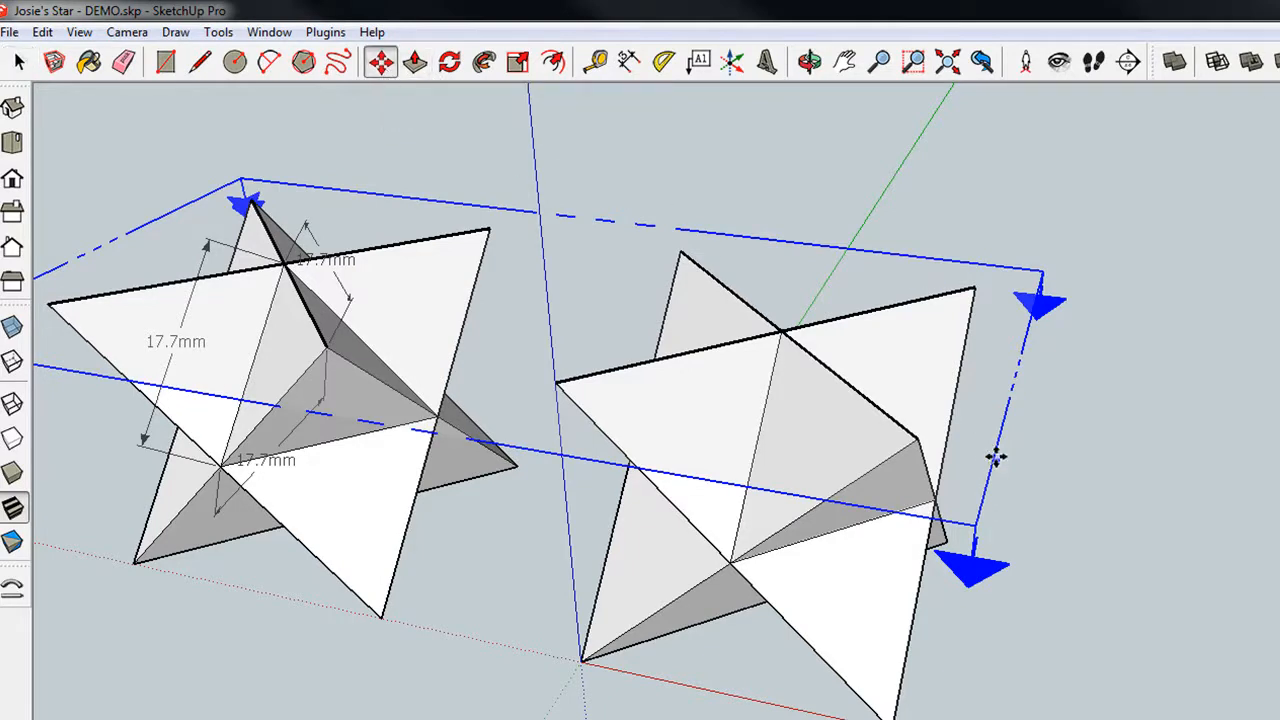
pyautogui.moveTo(996, 458); pyautogui.dragTo(996, 500)
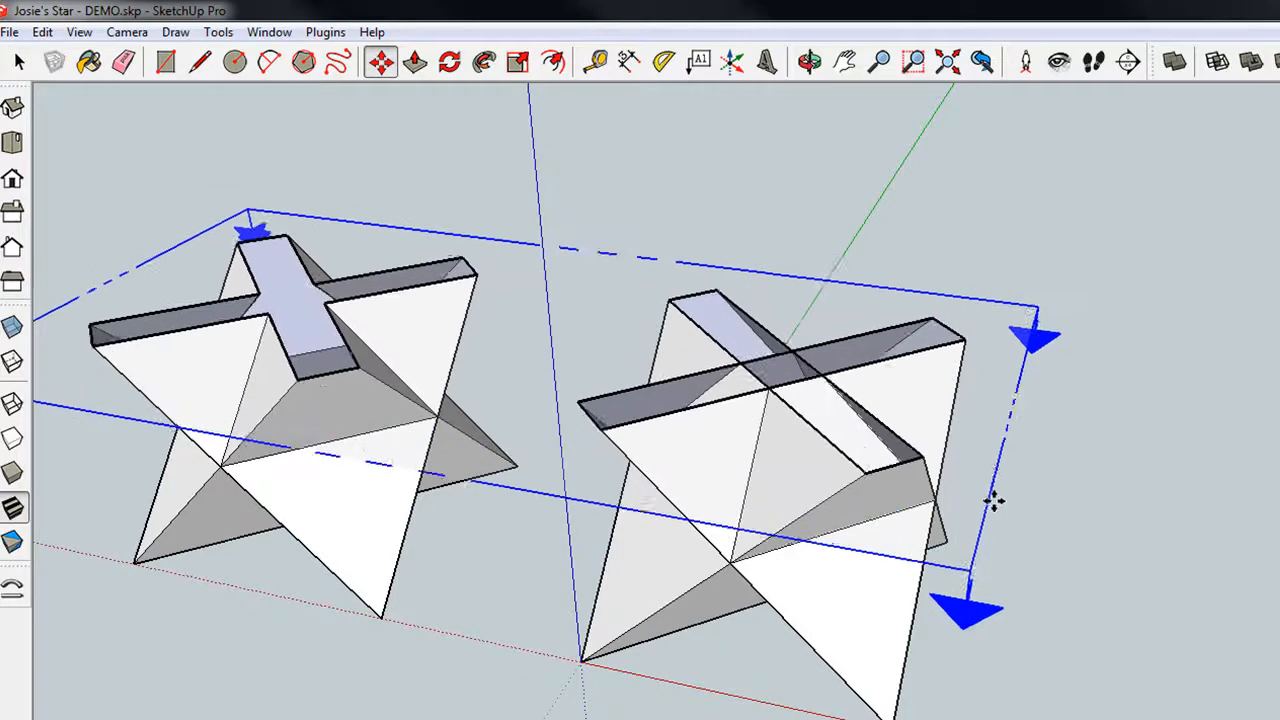
pyautogui.moveTo(996, 500); pyautogui.dragTo(996, 592)
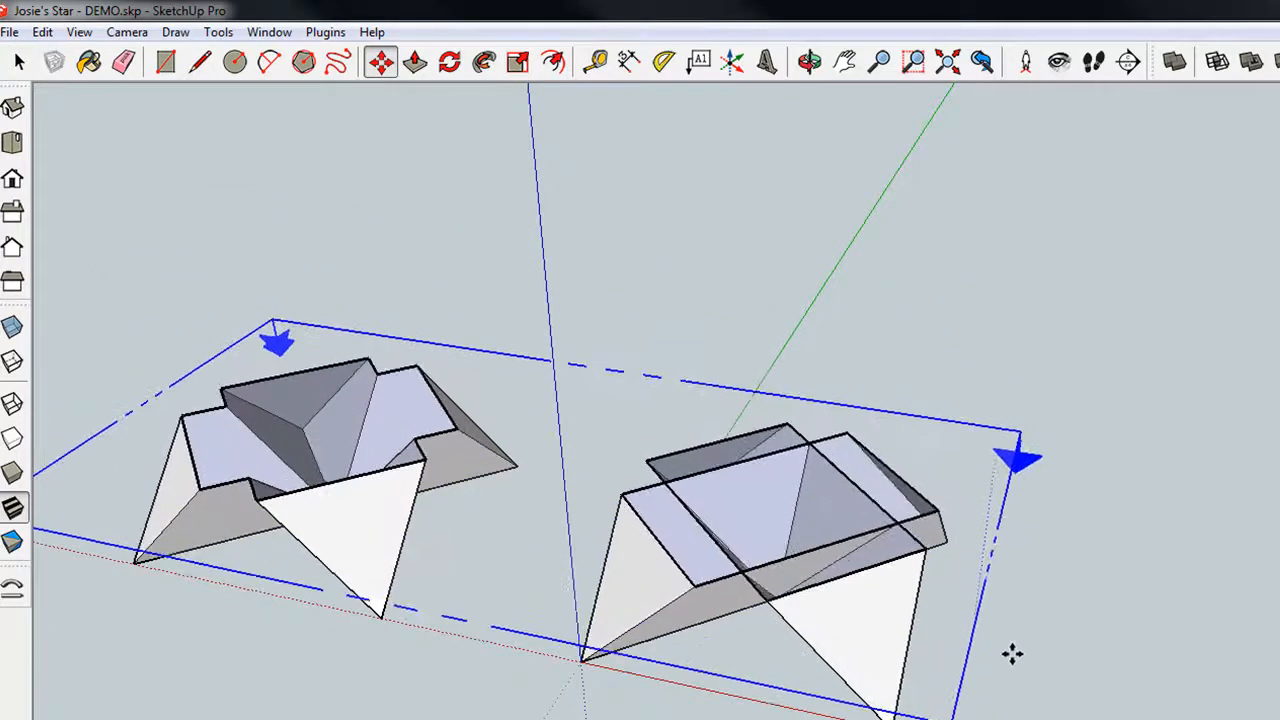
pyautogui.click(810, 62)
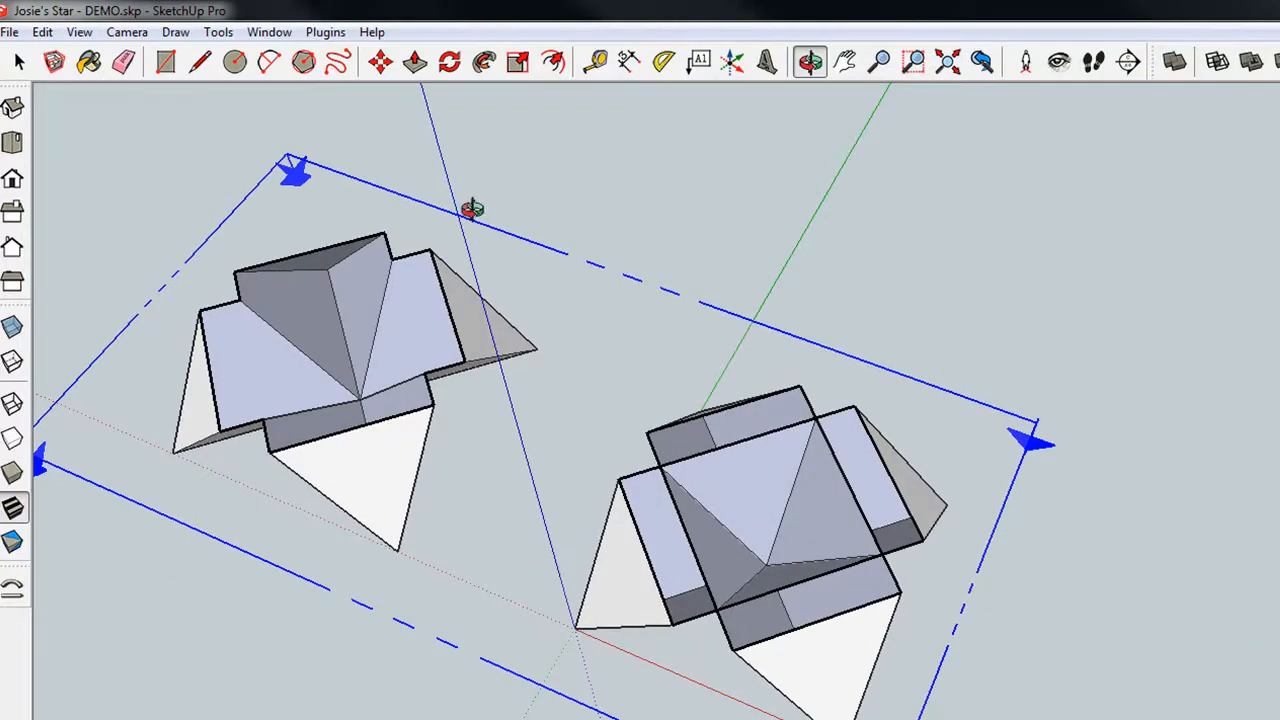
# - Remove the section cut so both stars display as whole solids
pyautogui.click(20, 62)
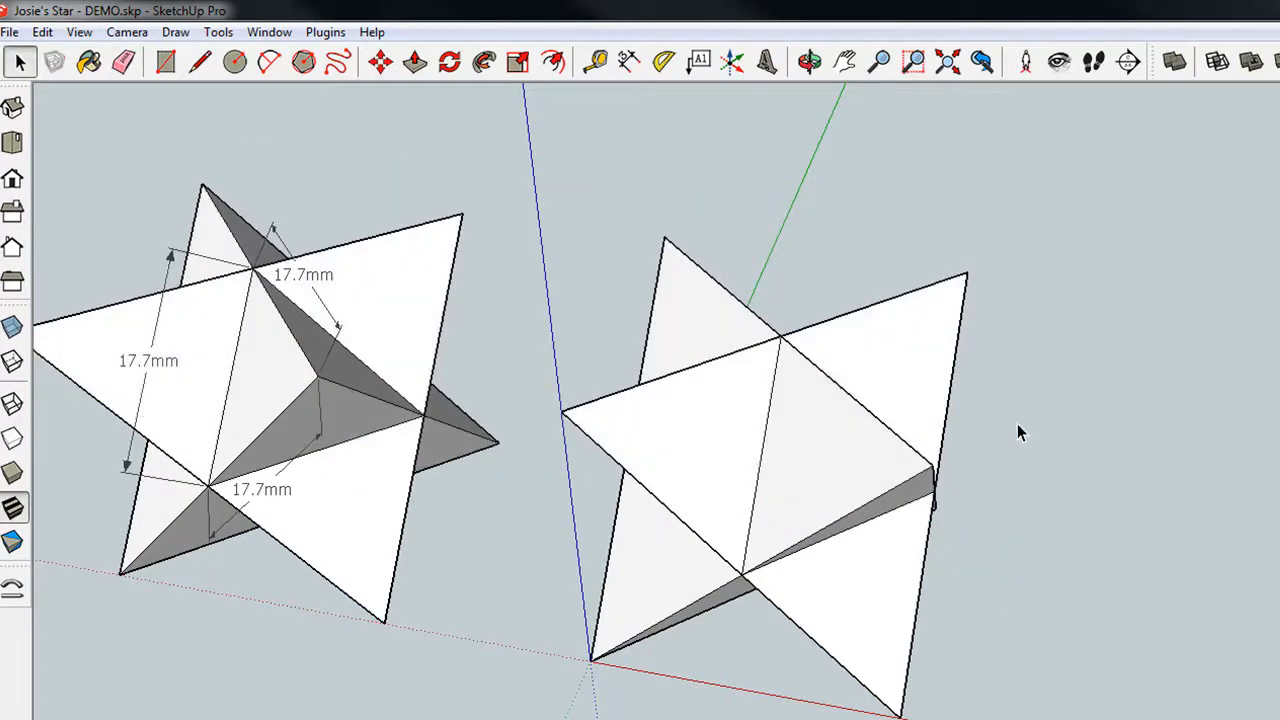
# - Orbit and pan to bring the second, undimensioned star fully into view
pyautogui.click(810, 62)
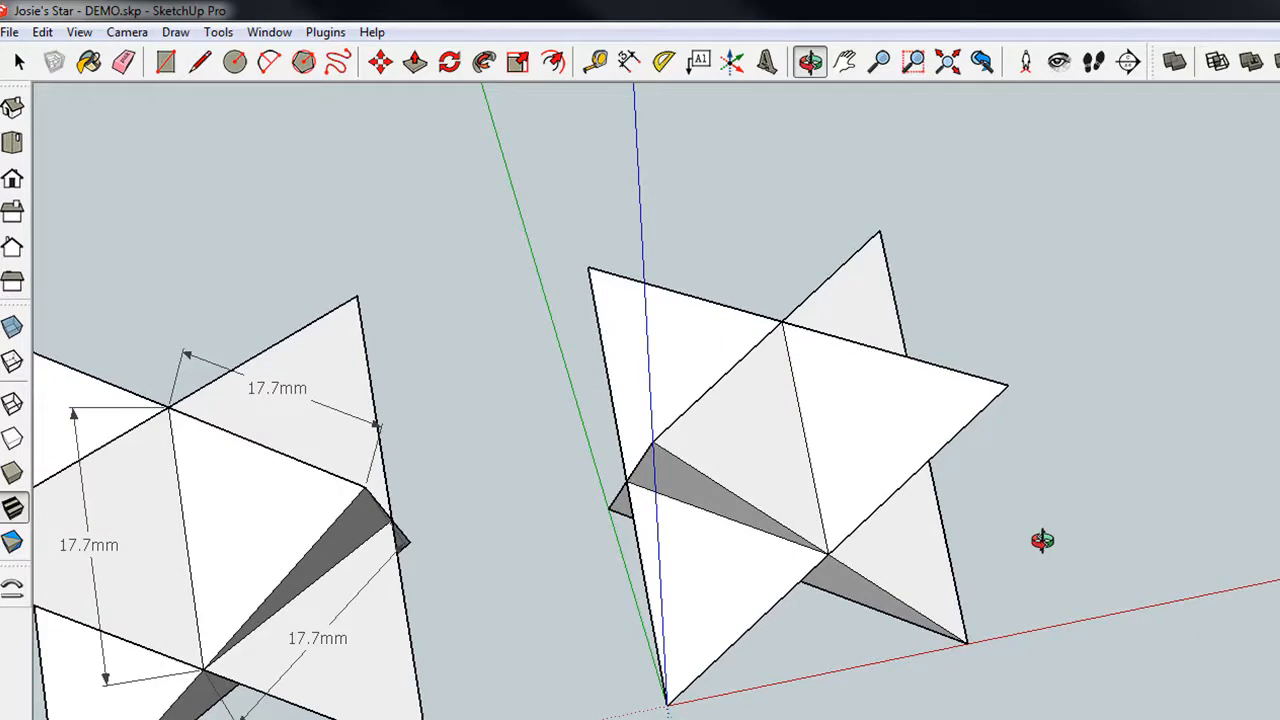
pyautogui.moveTo(876, 576)
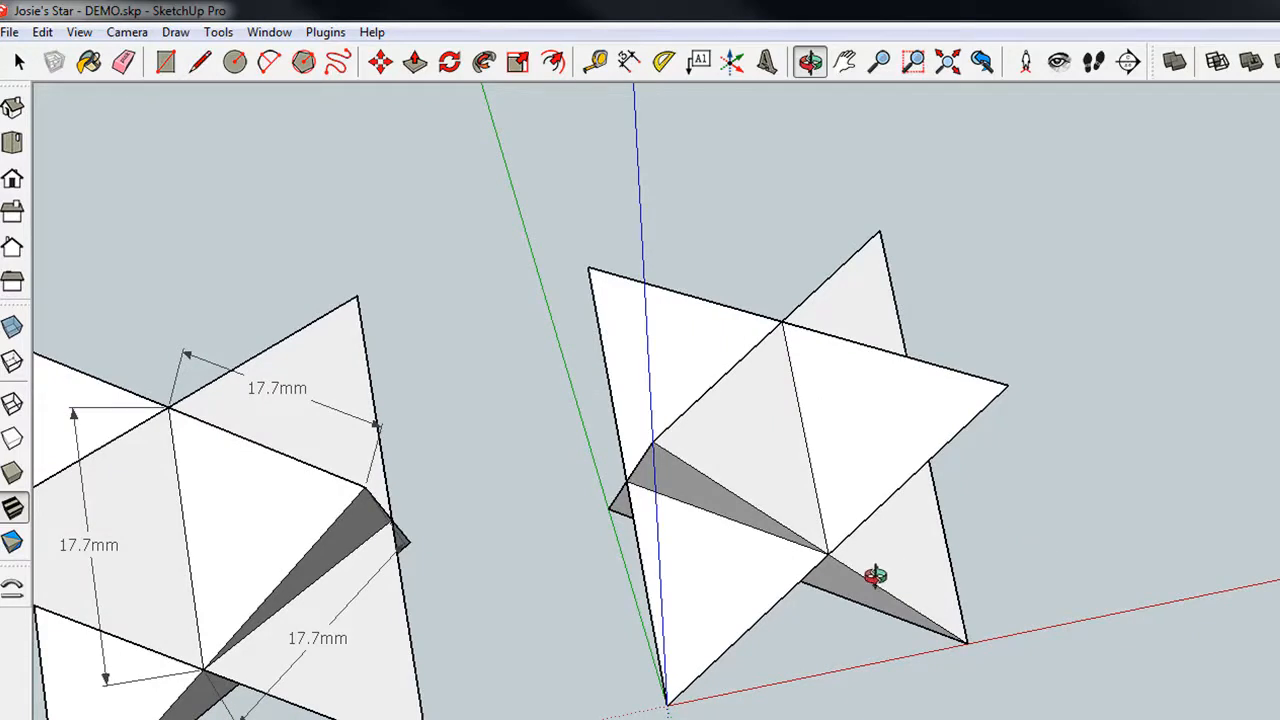
pyautogui.moveTo(880, 576); pyautogui.dragTo(820, 536)
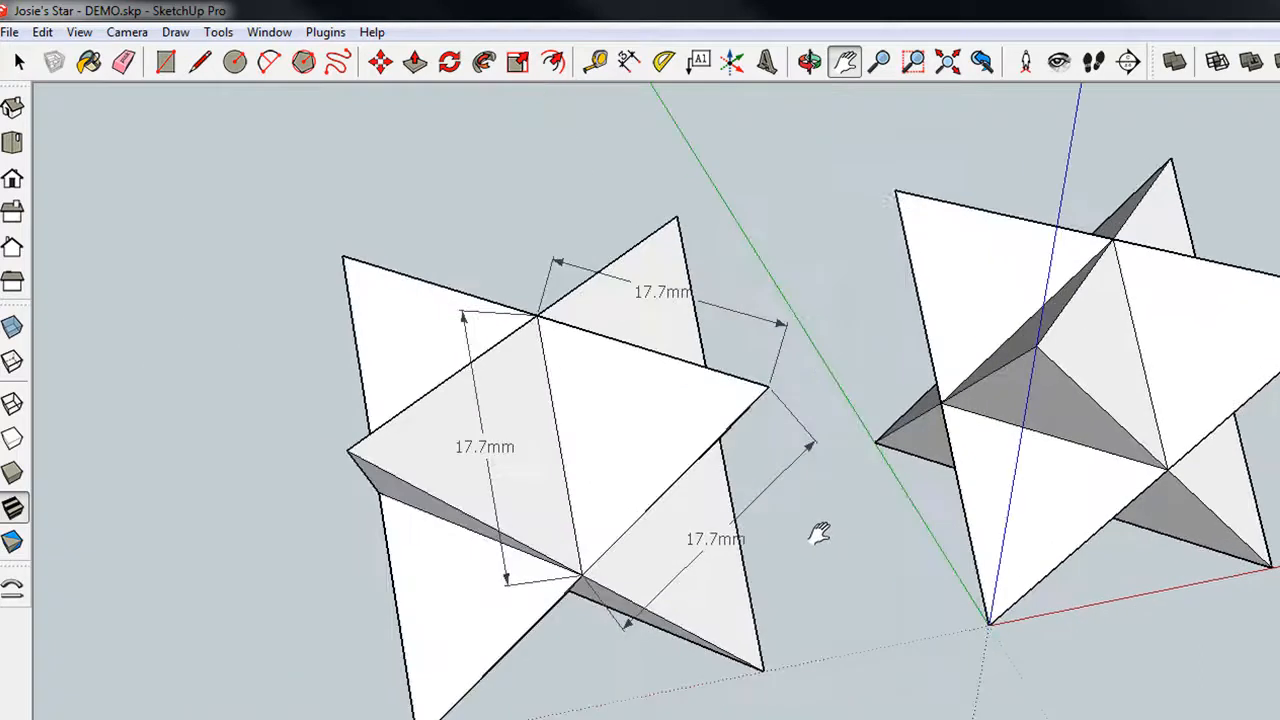
pyautogui.moveTo(820, 532); pyautogui.dragTo(716, 508)
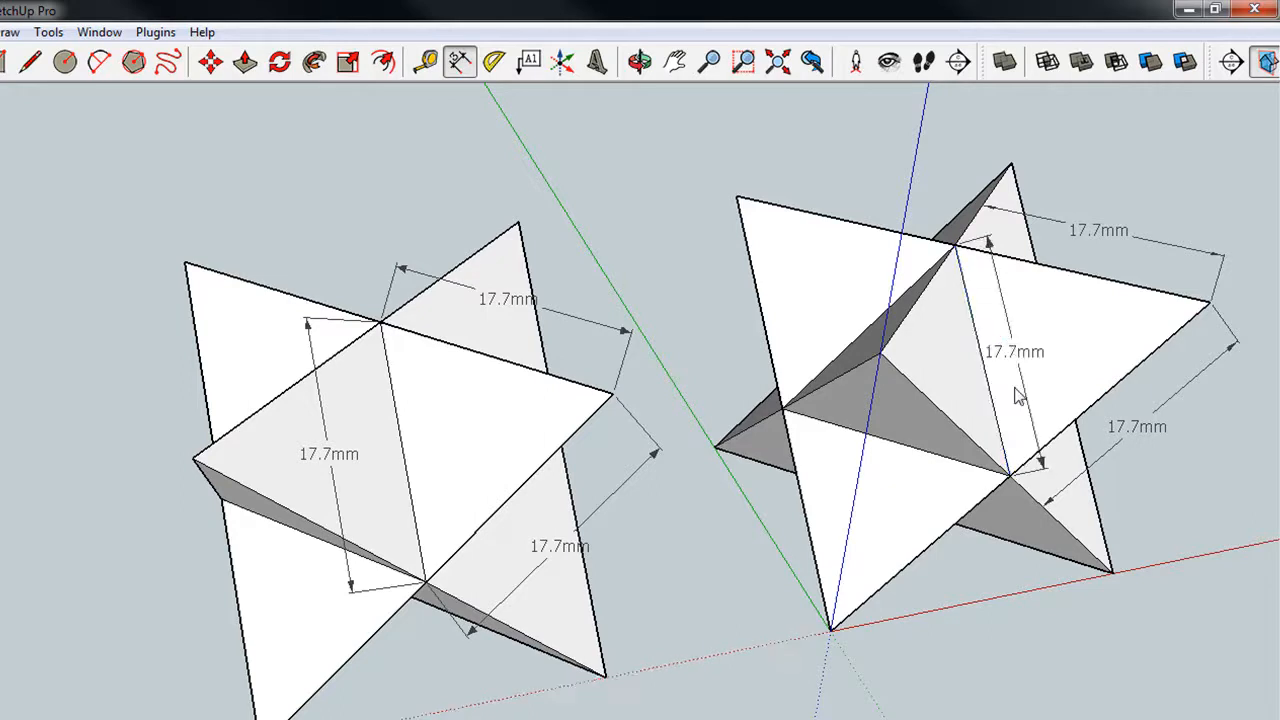
pyautogui.moveTo(884, 284)
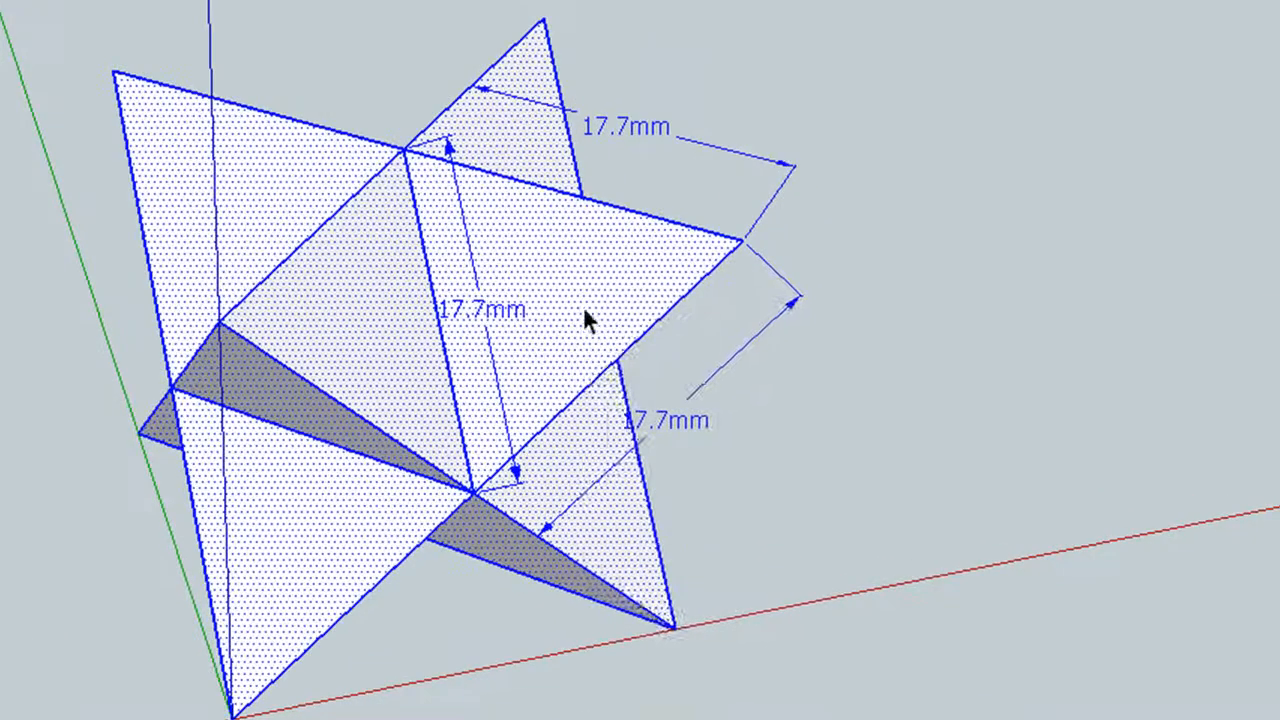
# - Group the dimensioned star into a solid and confirm its Entity Info volume of 7812.5 mm³
pyautogui.rightClick(588, 318)
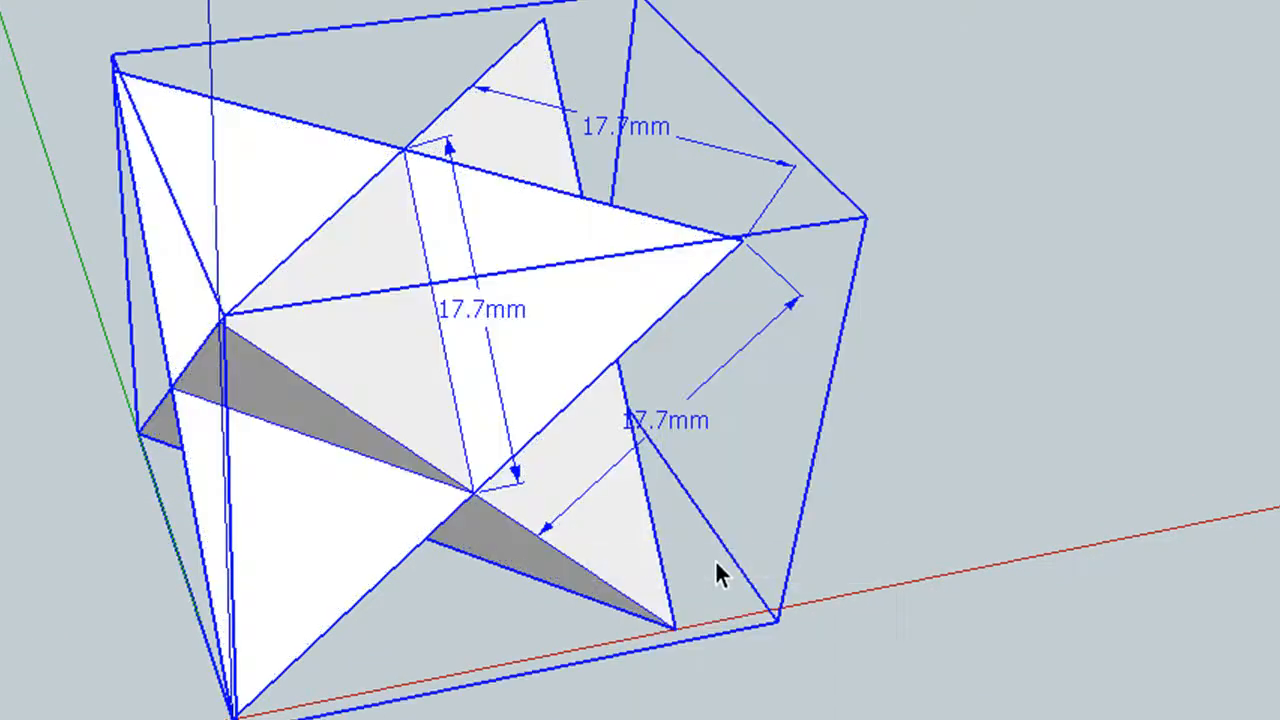
pyautogui.rightClick(720, 576)
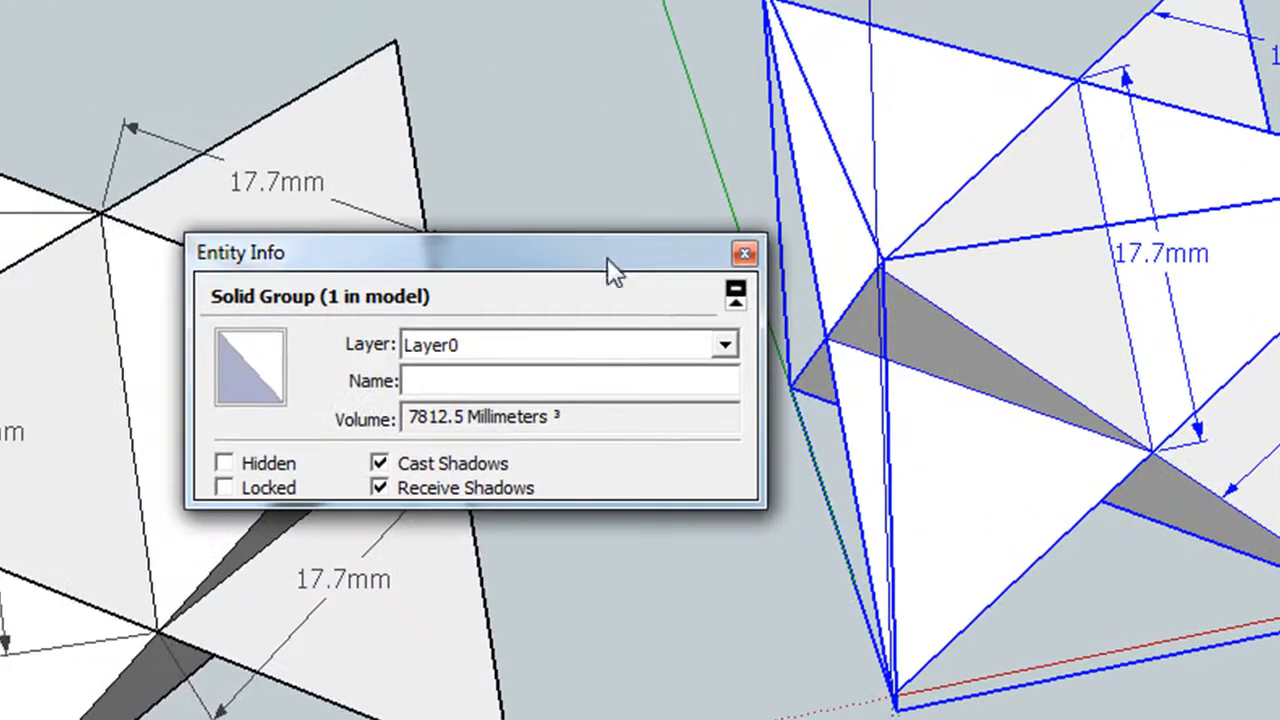
pyautogui.moveTo(438, 430)
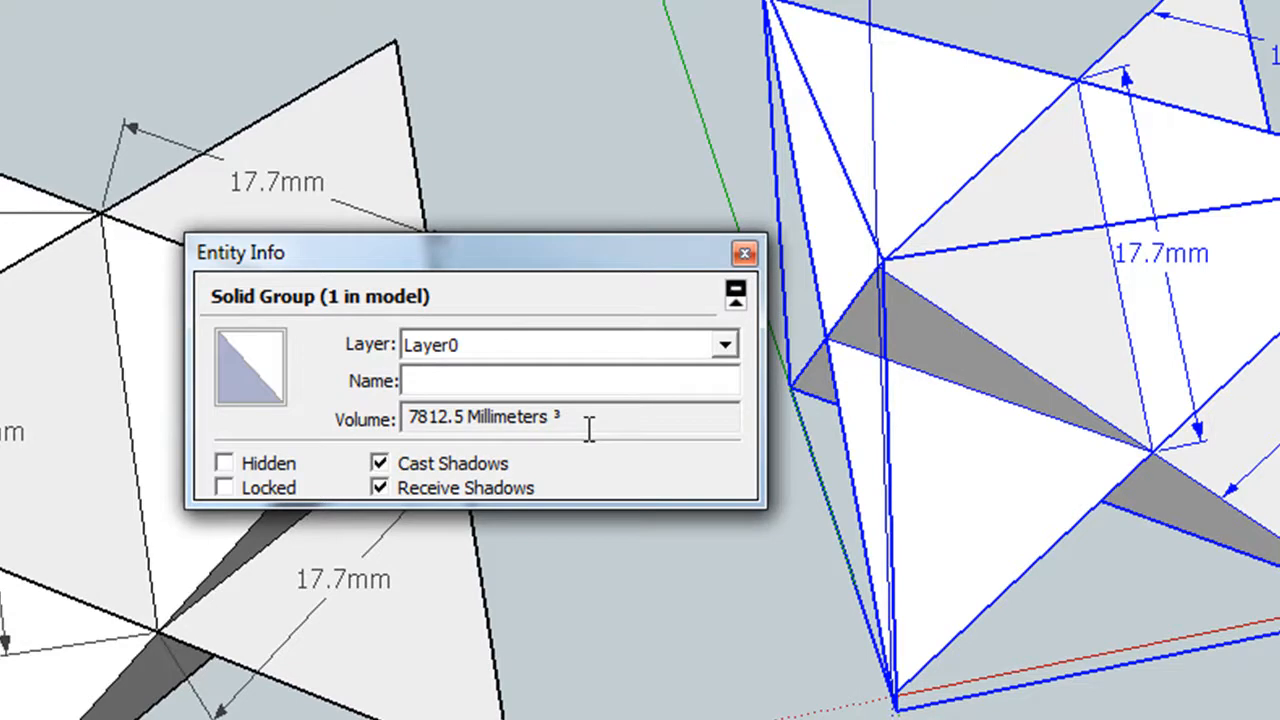
pyautogui.moveTo(500, 504)
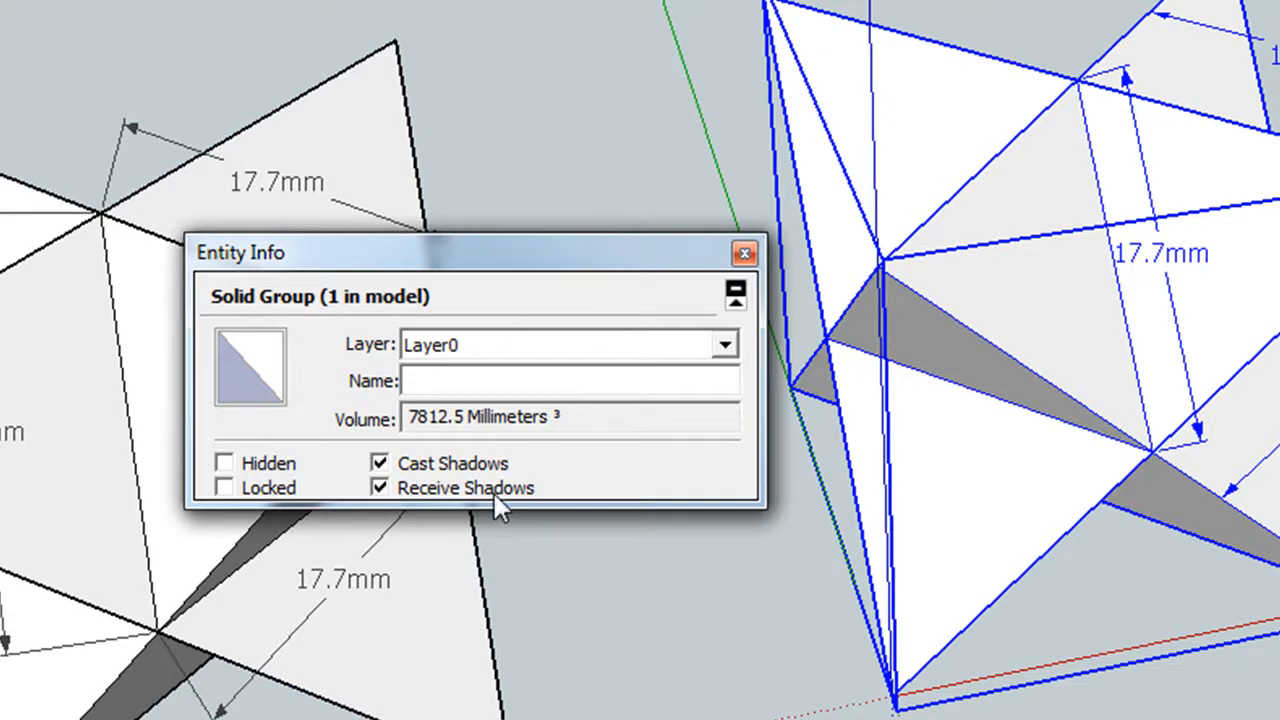
pyautogui.click(744, 252)
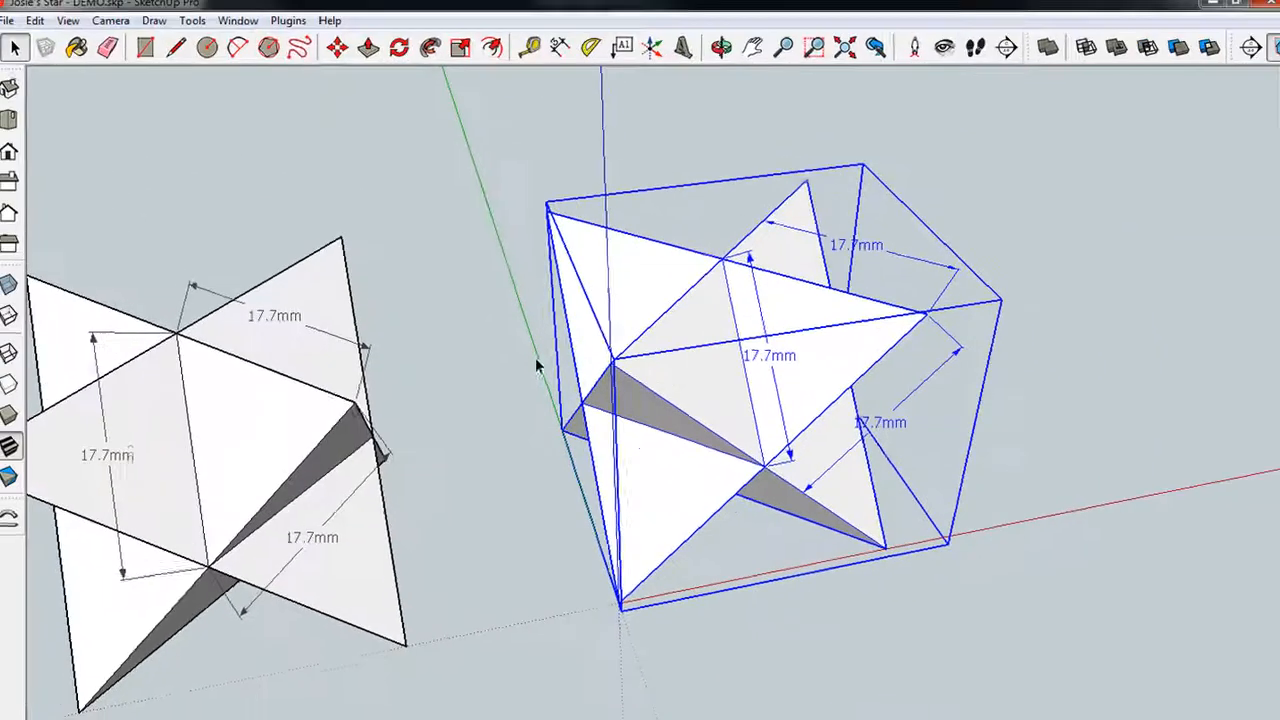